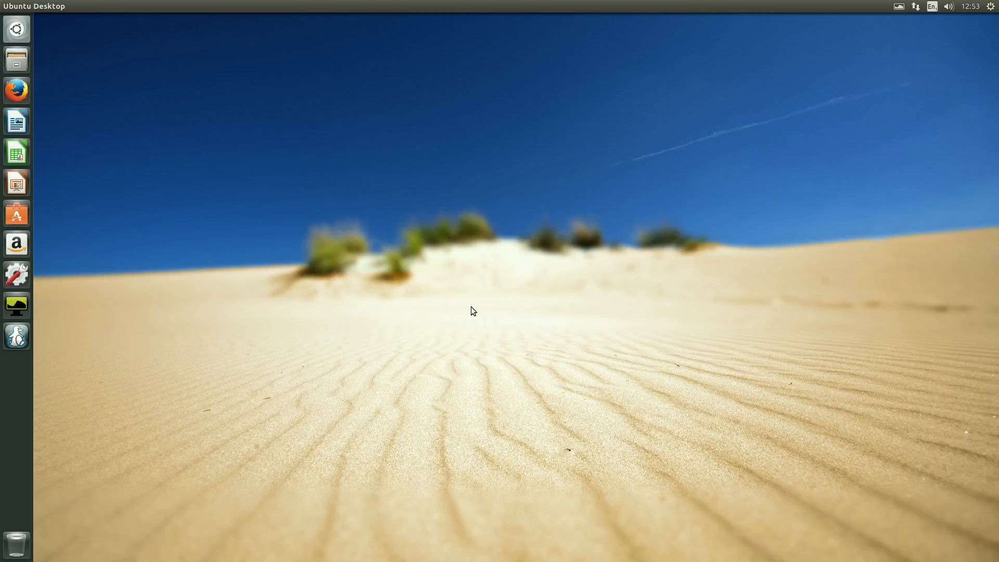
mouse_move(418, 301)
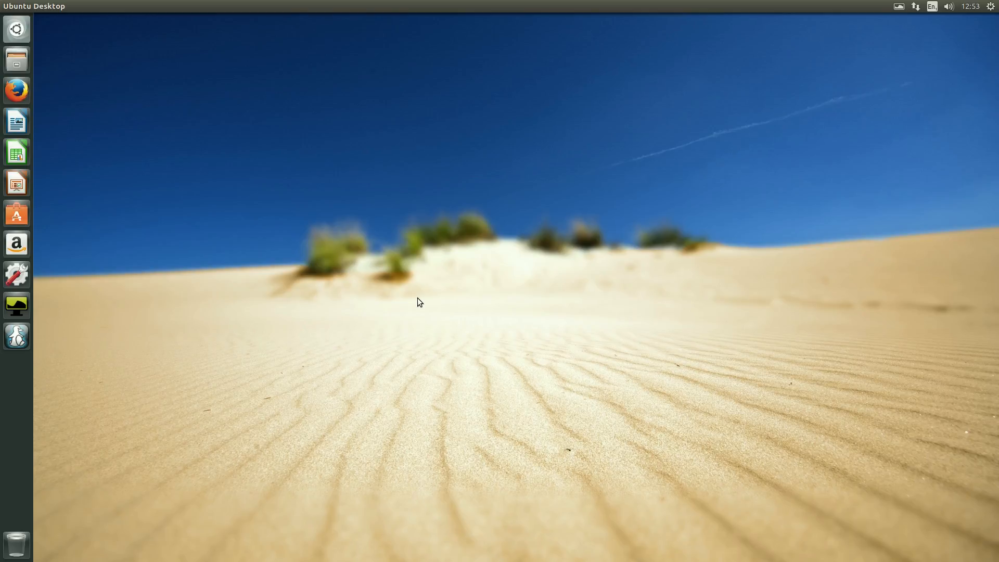
mouse_move(410, 305)
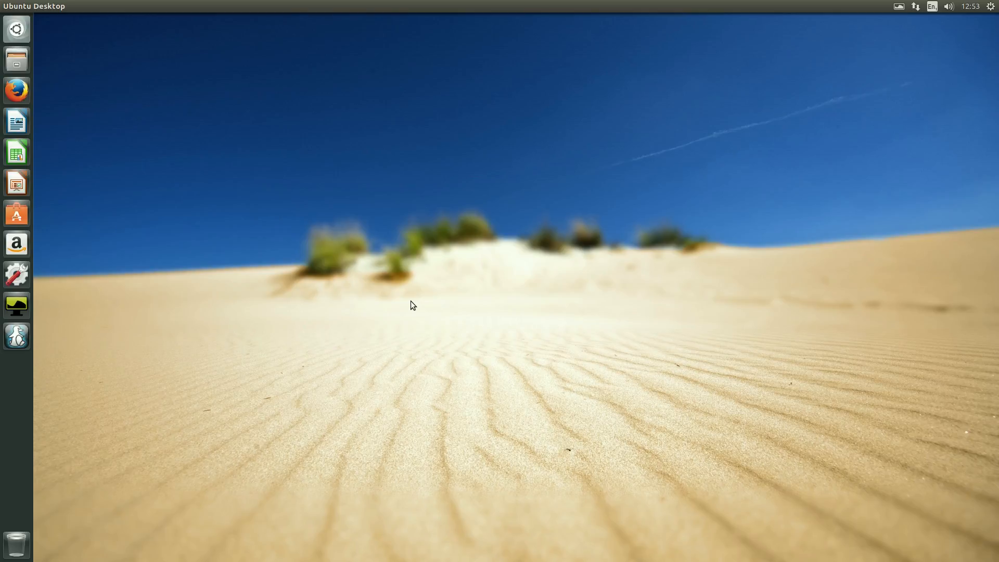
mouse_move(270, 388)
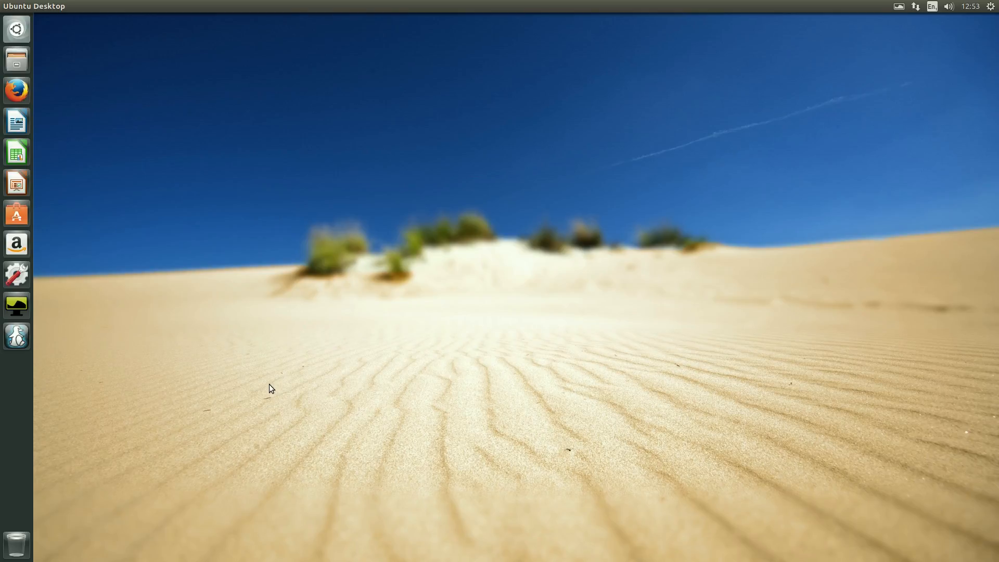
mouse_move(223, 346)
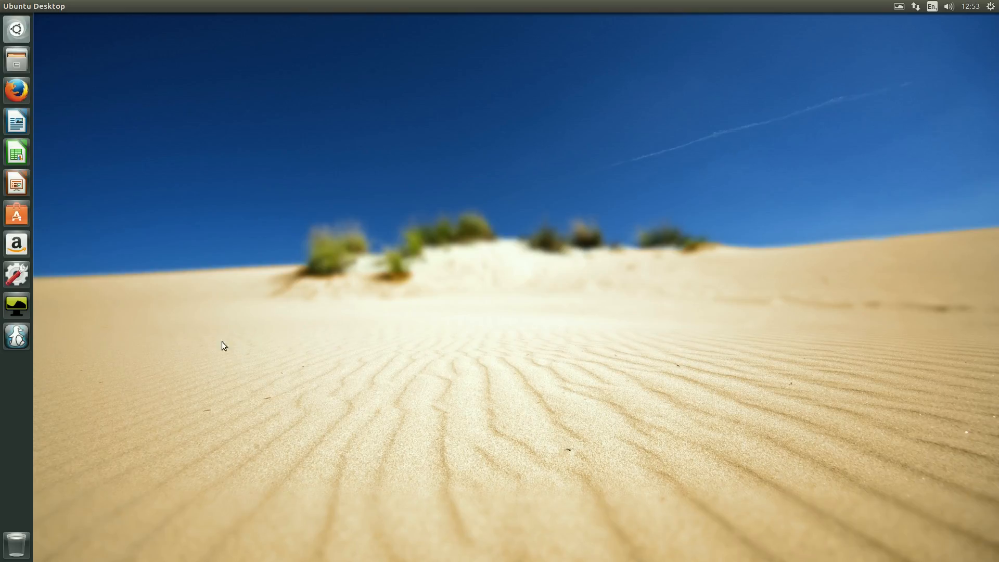
mouse_move(16, 243)
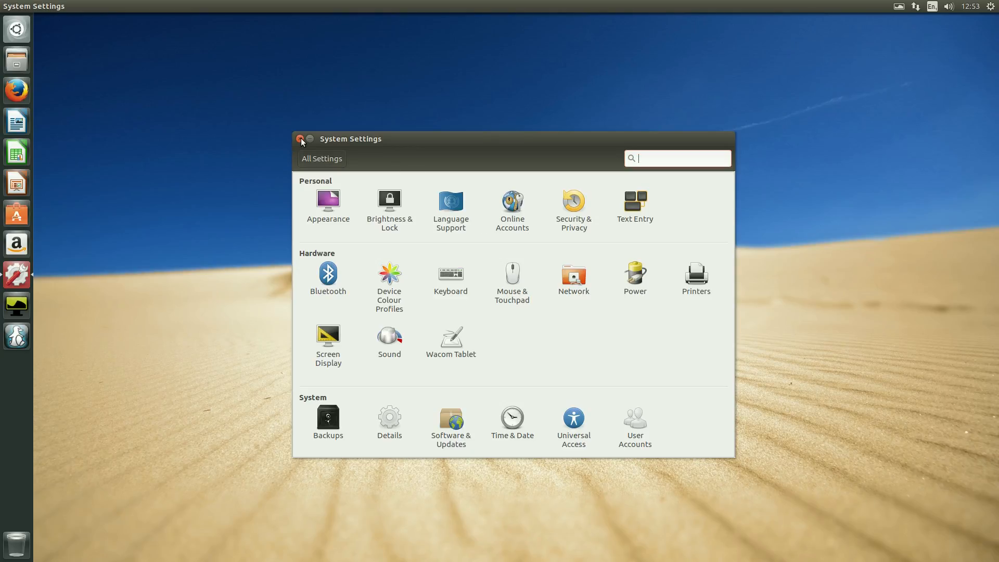
- Close System Settings, view Variety's General preferences (5-minute wallpaper change), and close Variety
click(299, 138)
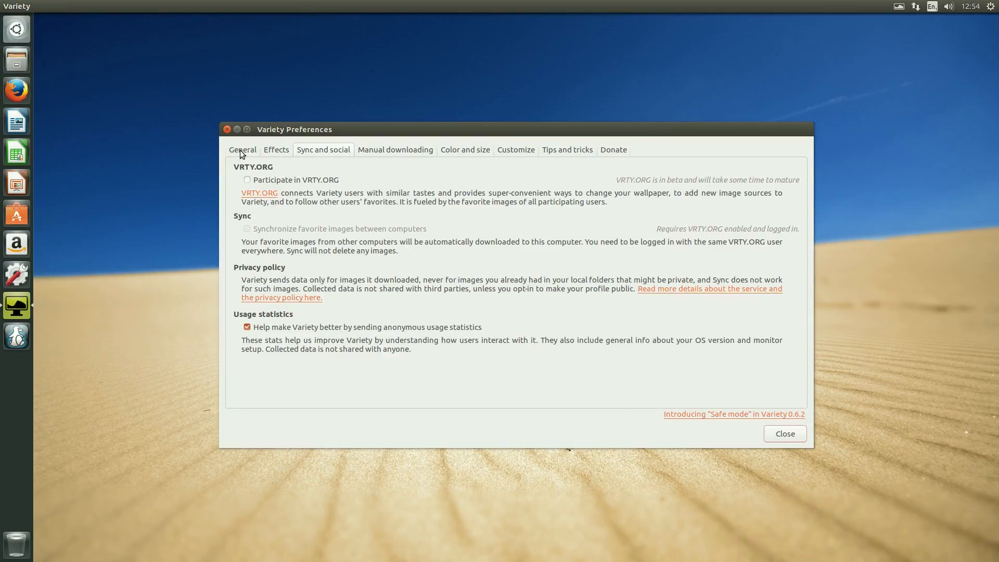
click(242, 150)
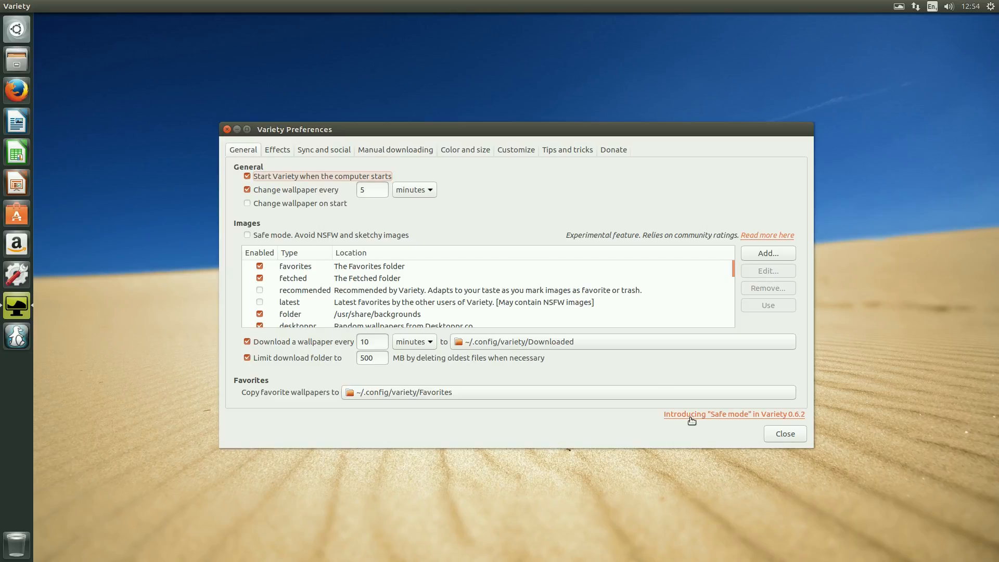
click(785, 433)
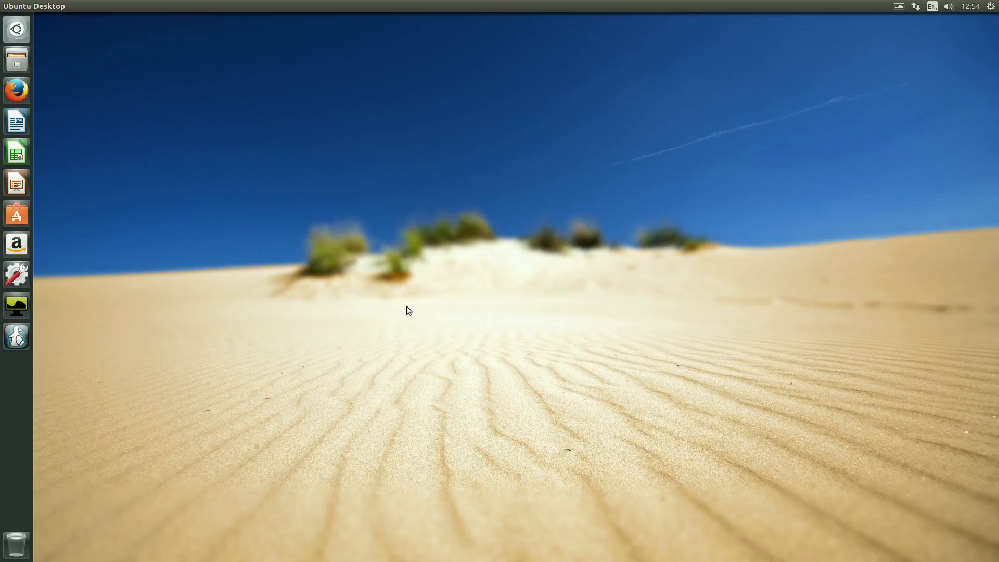
click(15, 90)
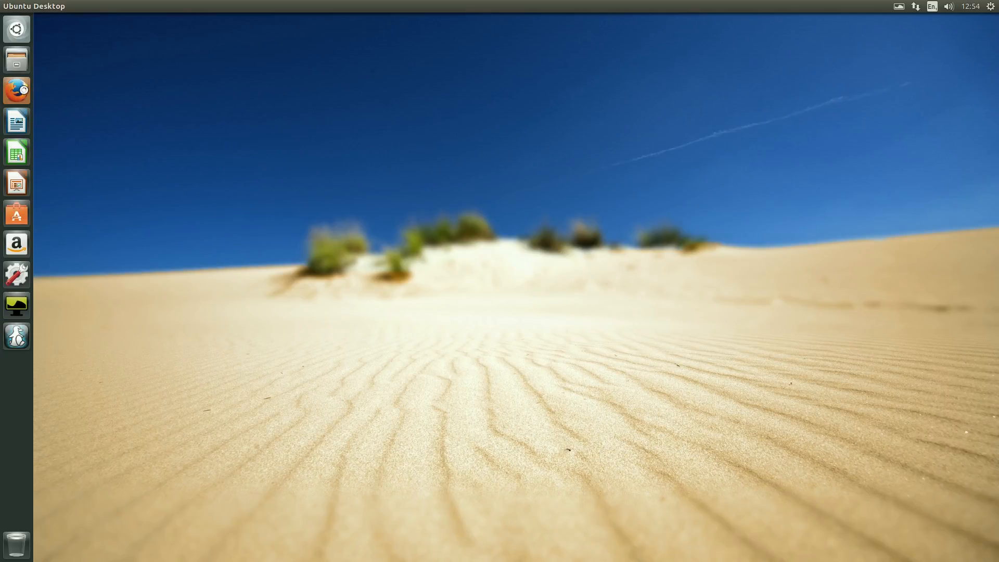
click(15, 90)
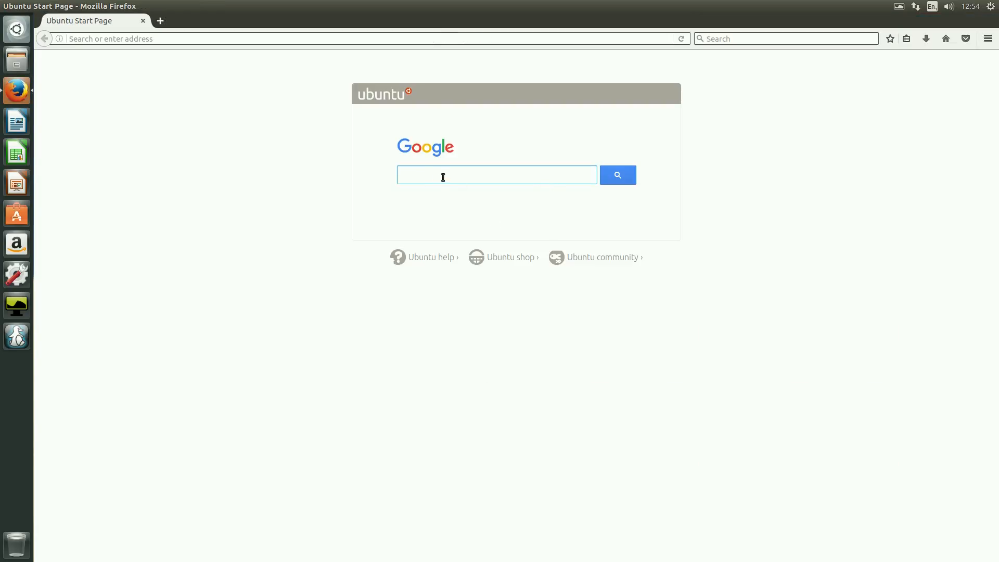
text(ubuntu 16.10)
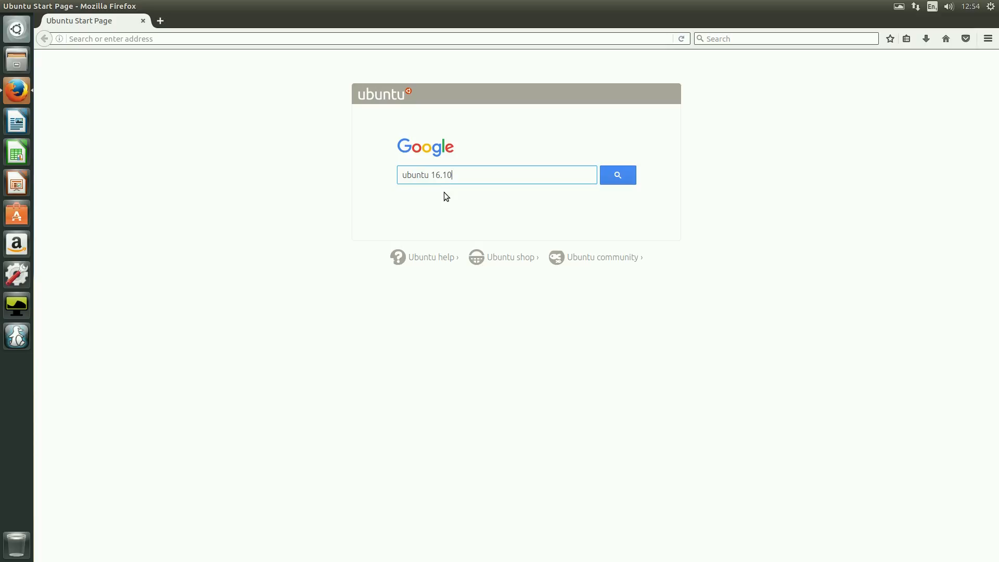
click(617, 175)
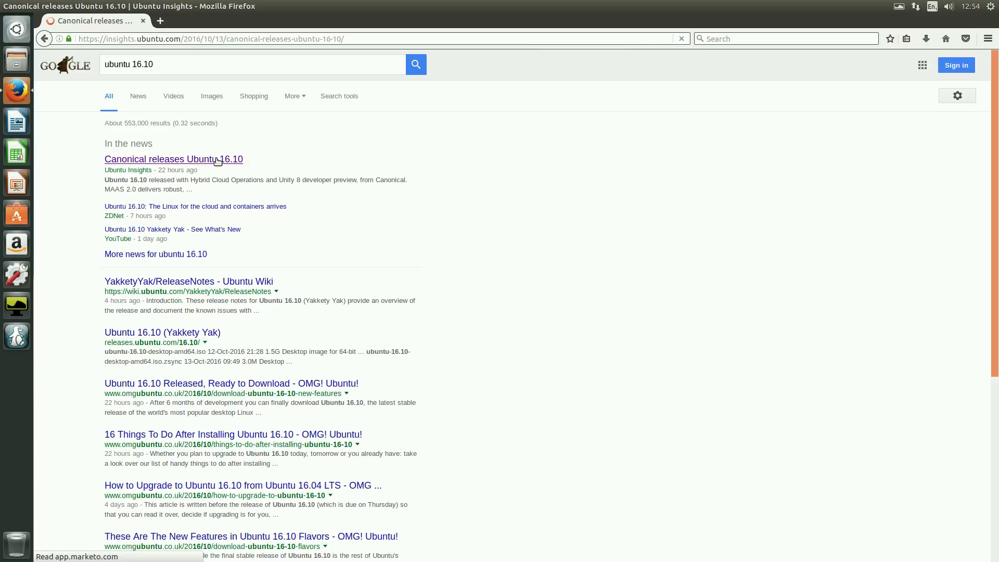
click(173, 158)
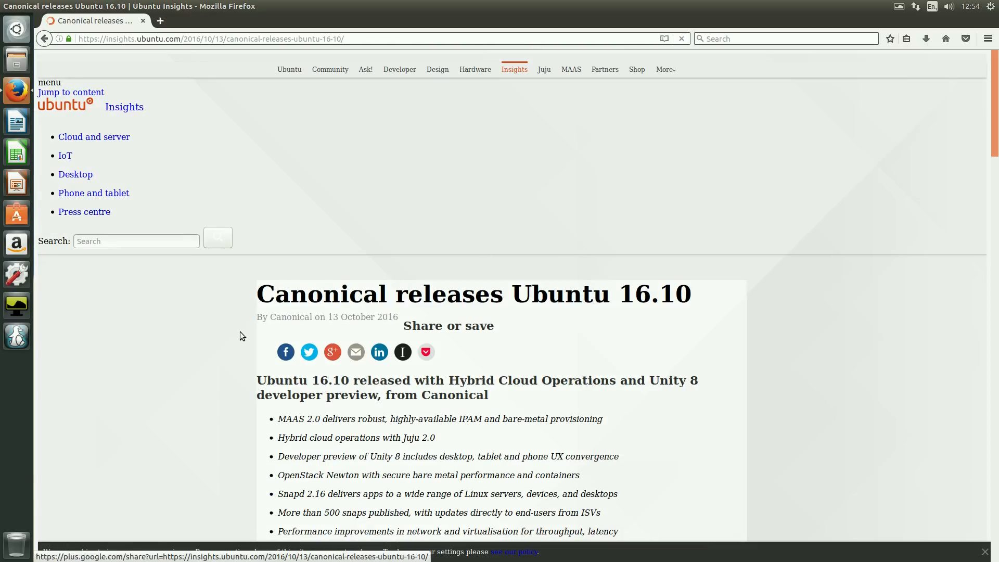
scroll(down, 3)
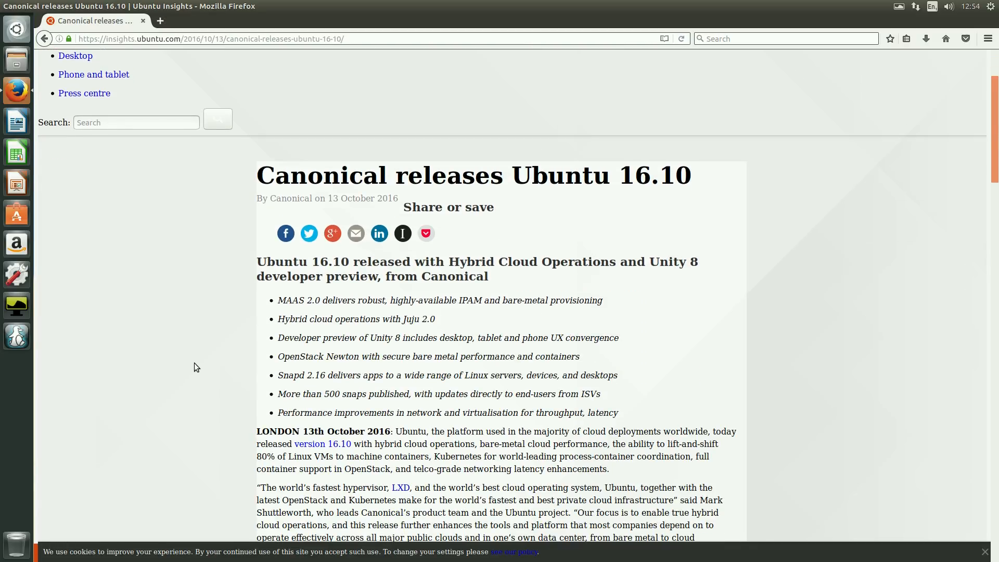
mouse_move(397, 367)
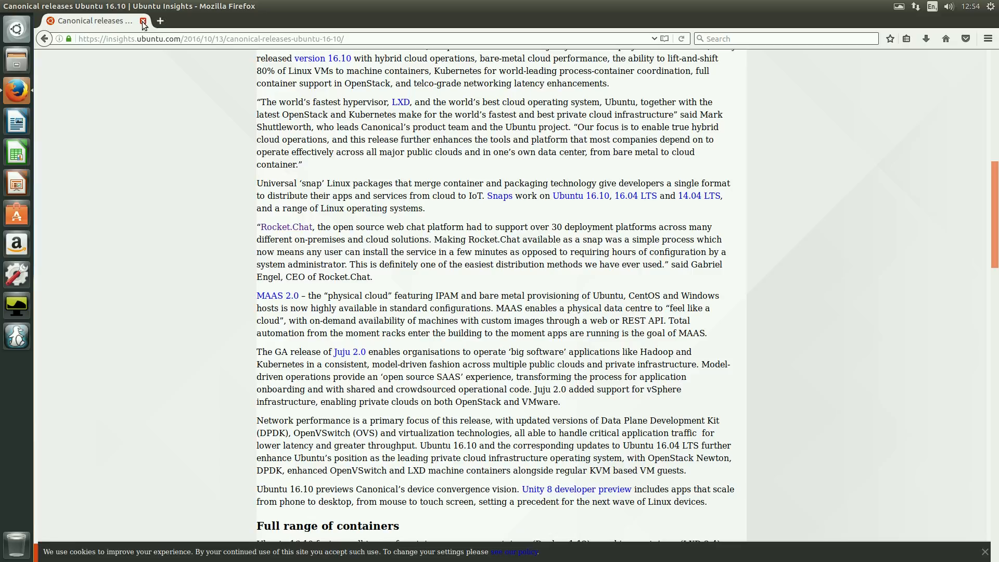
click(143, 20)
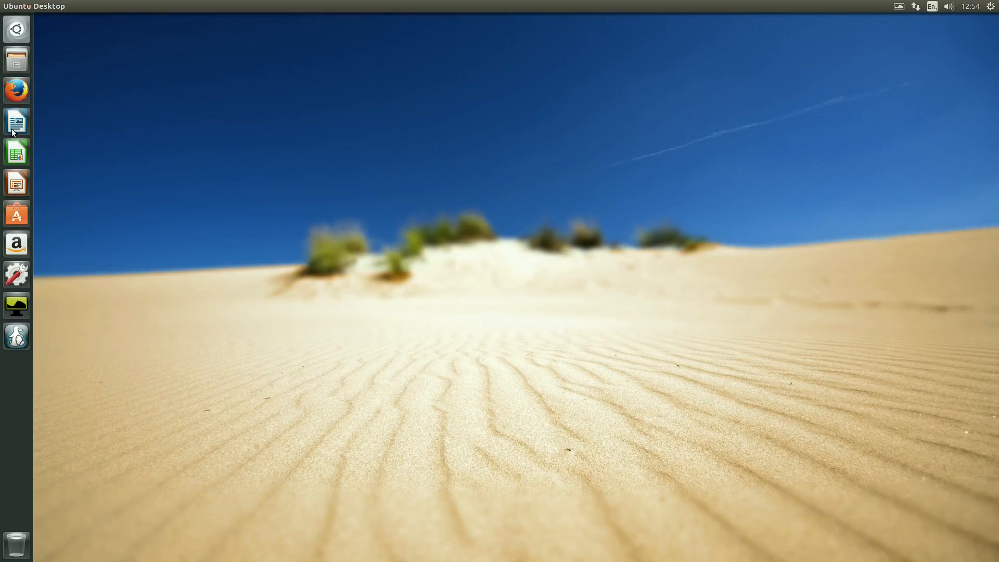
click(16, 121)
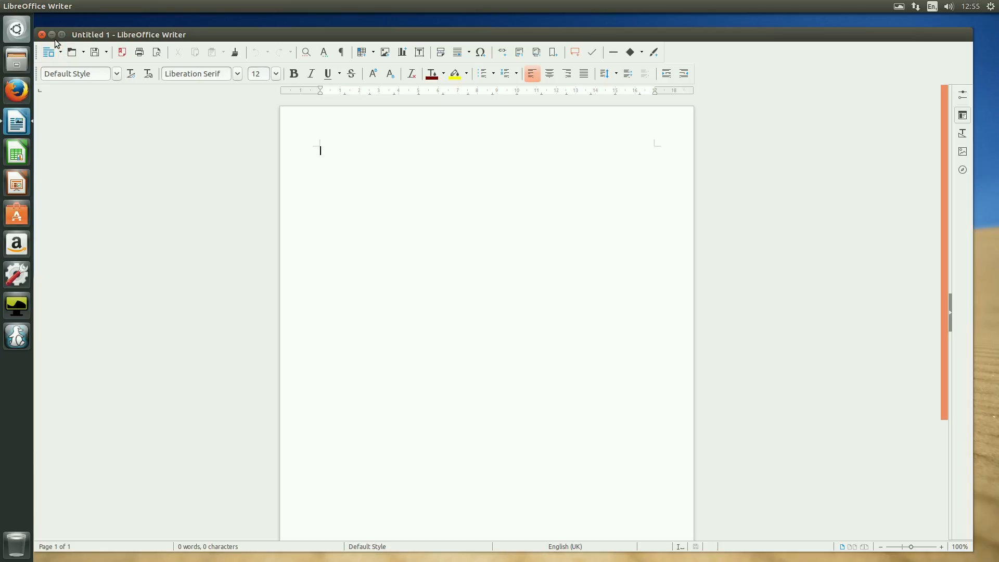
click(52, 35)
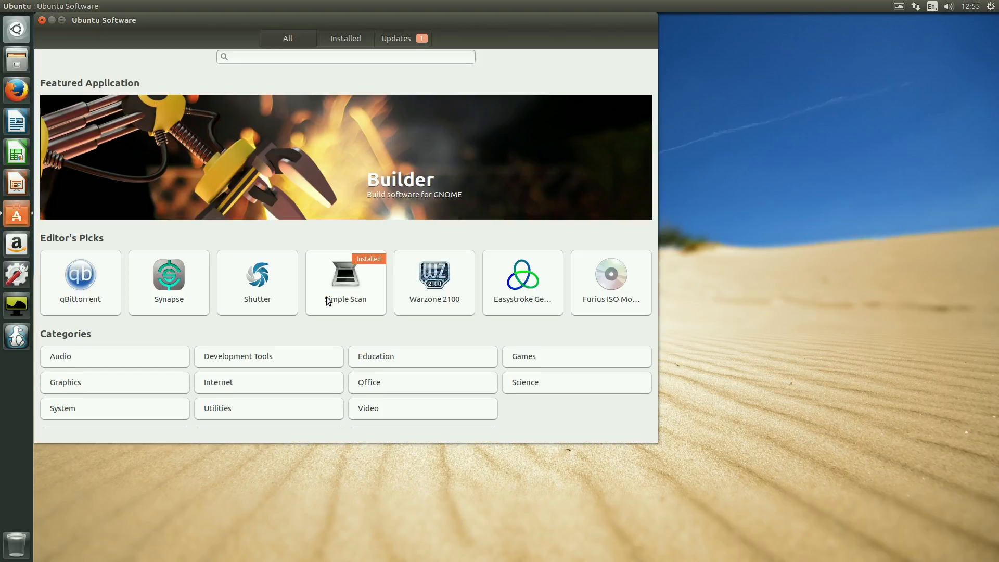
mouse_move(357, 339)
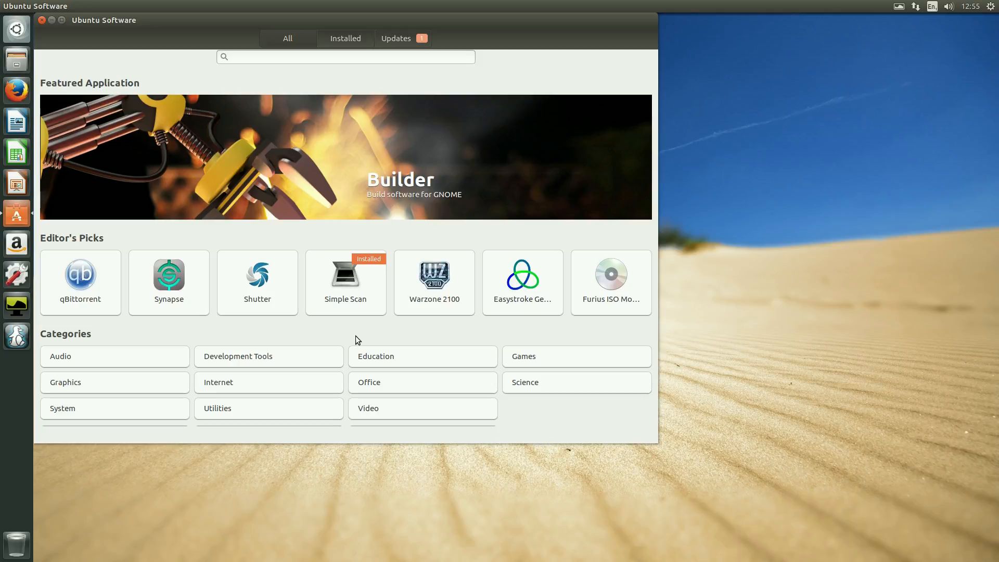
mouse_move(359, 338)
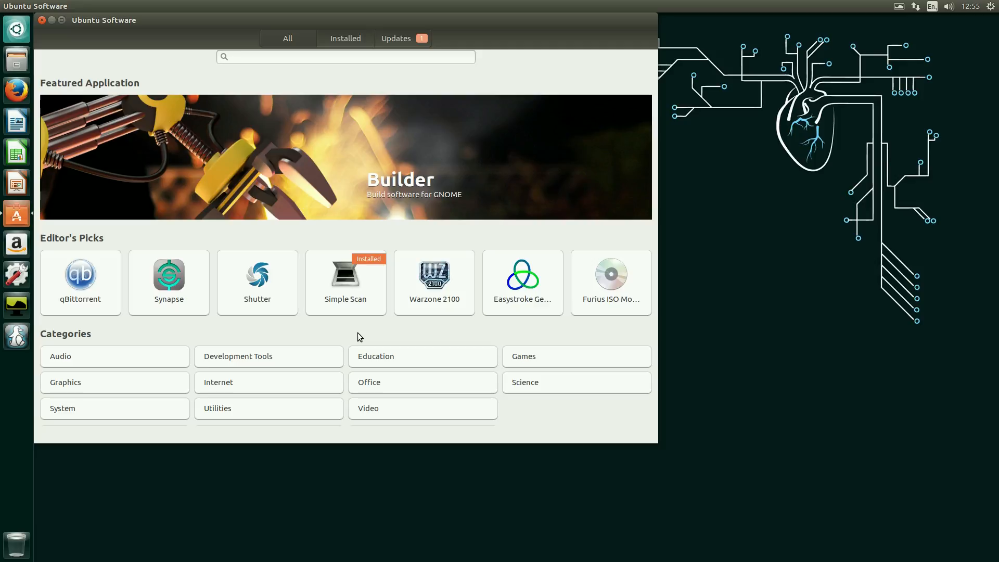
mouse_move(268, 262)
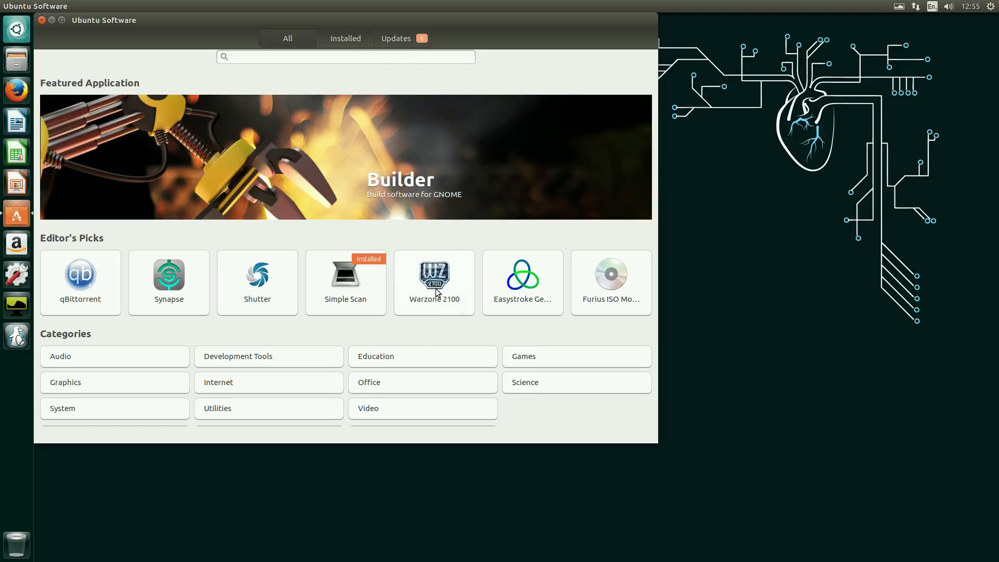
- View the Warzone 2100 details page, return to the store front, and close Ubuntu Software
click(434, 282)
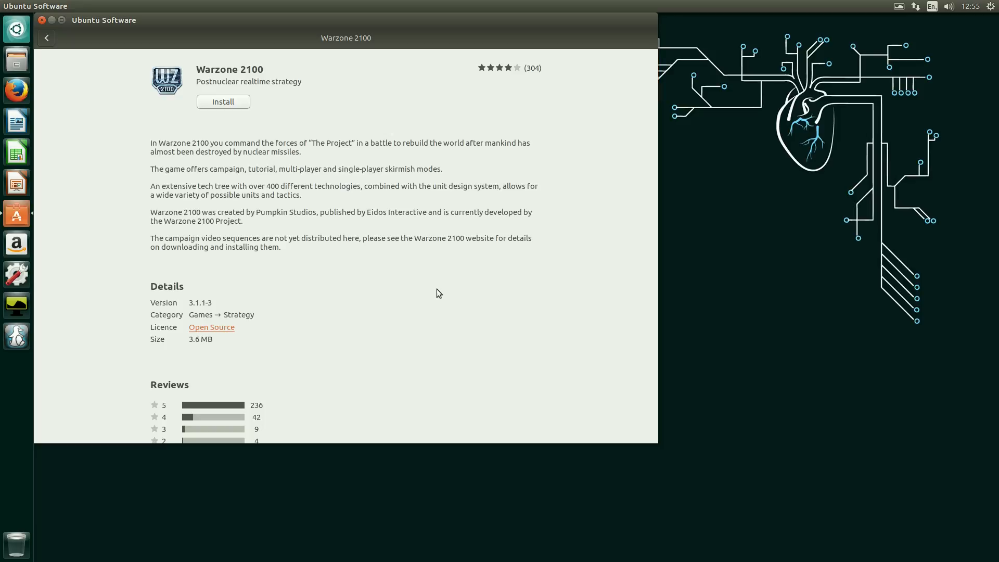
click(46, 38)
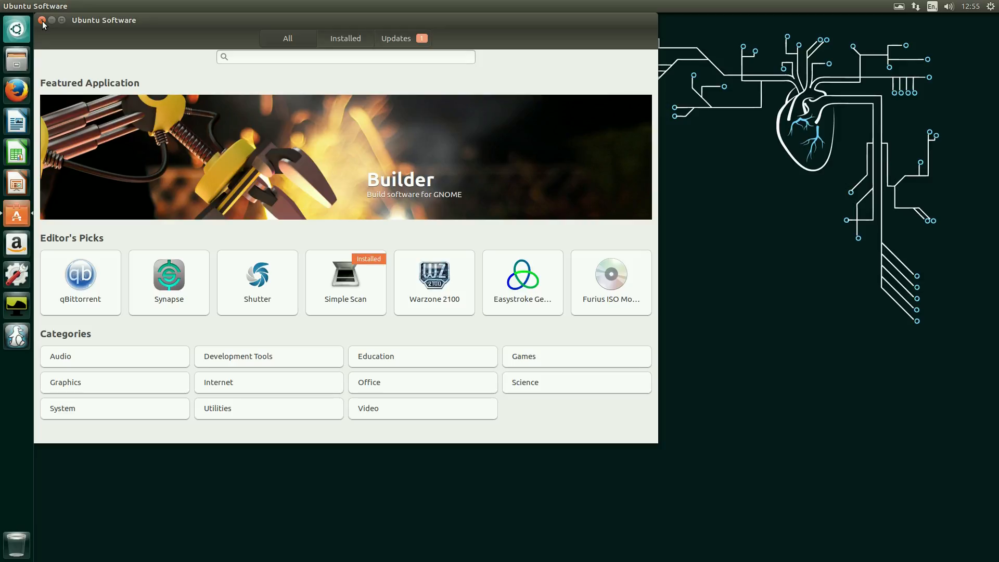
click(41, 19)
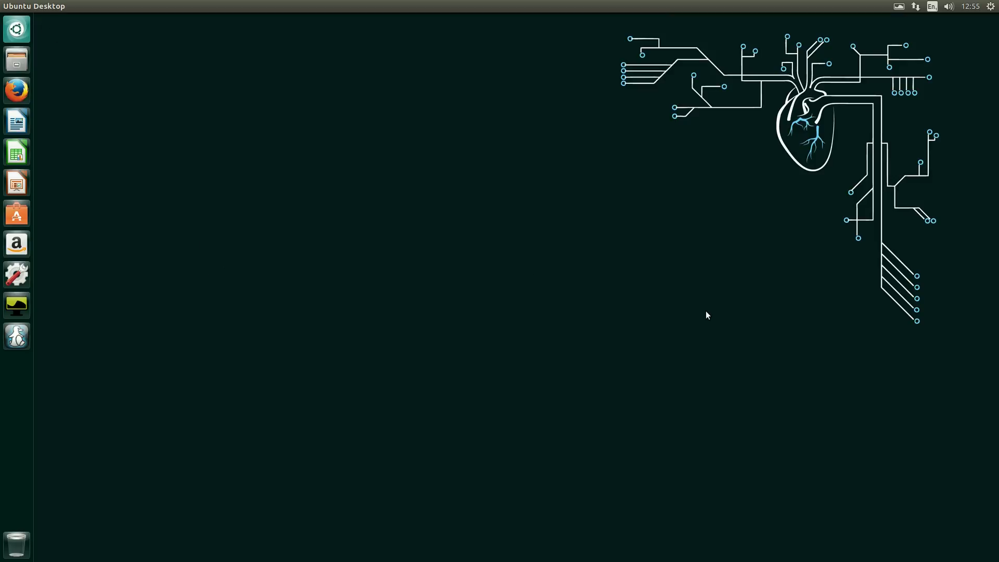
mouse_move(401, 309)
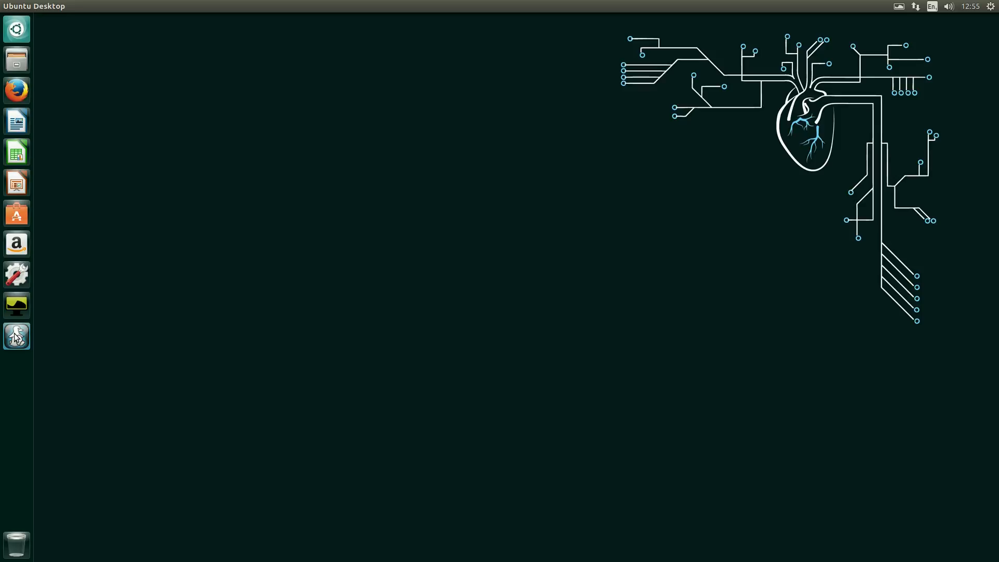
- Launch Pingus from the launcher and exit it from the title screen
click(15, 336)
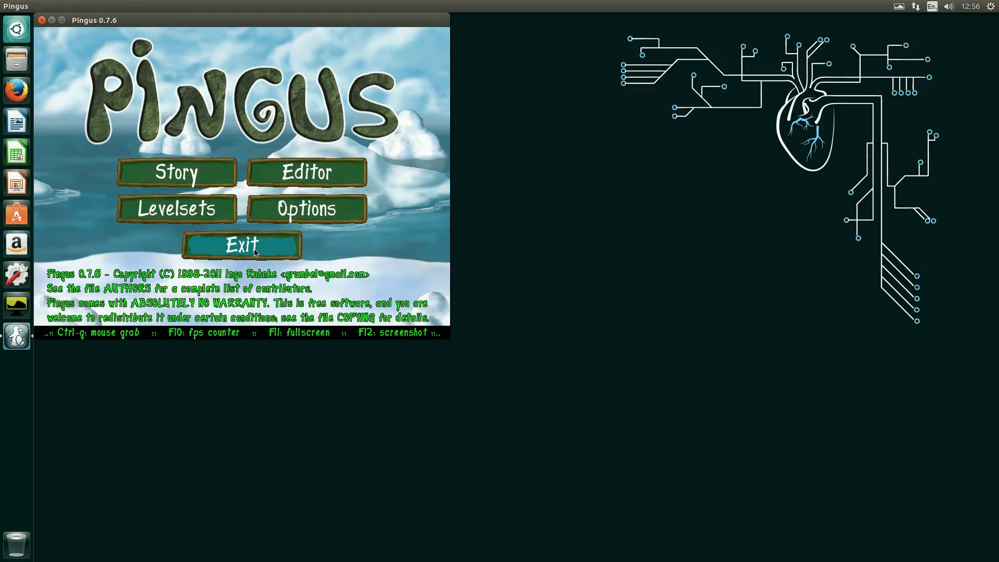
click(241, 246)
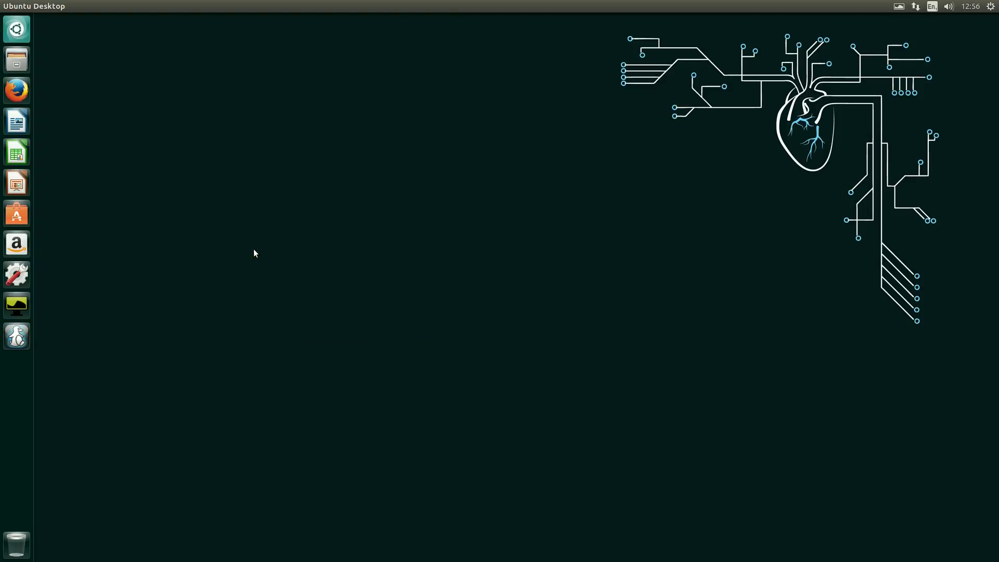
mouse_move(29, 102)
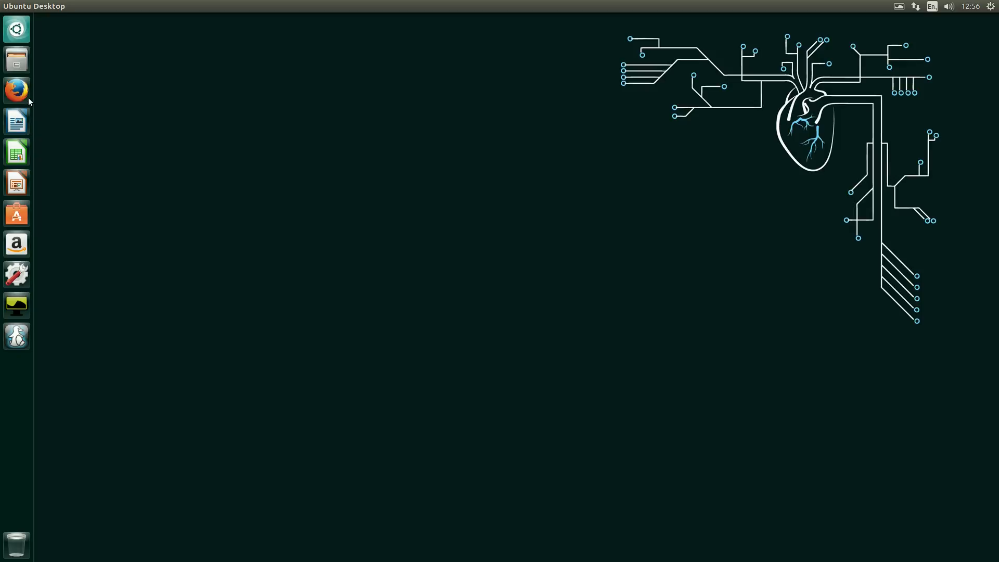
click(16, 29)
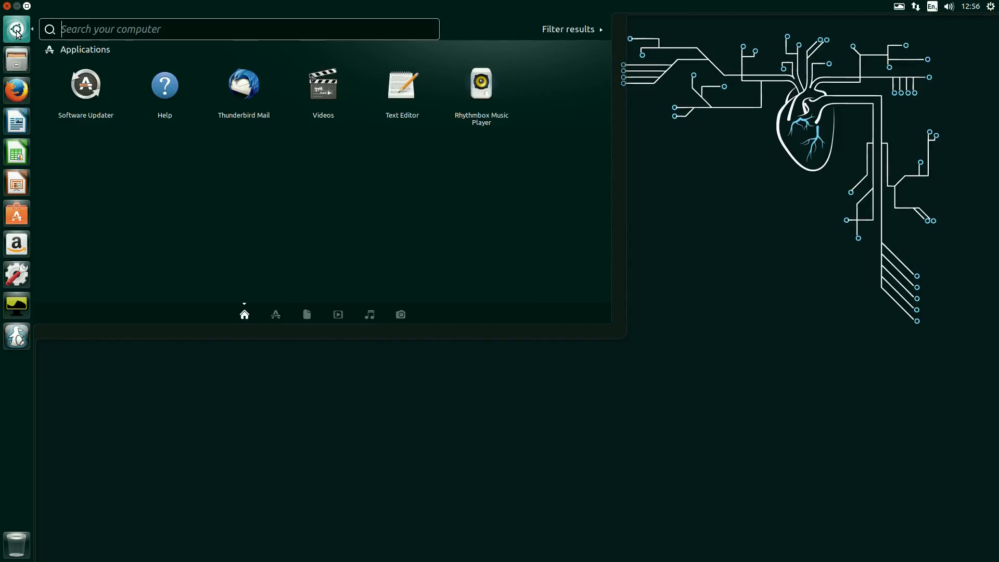
click(337, 313)
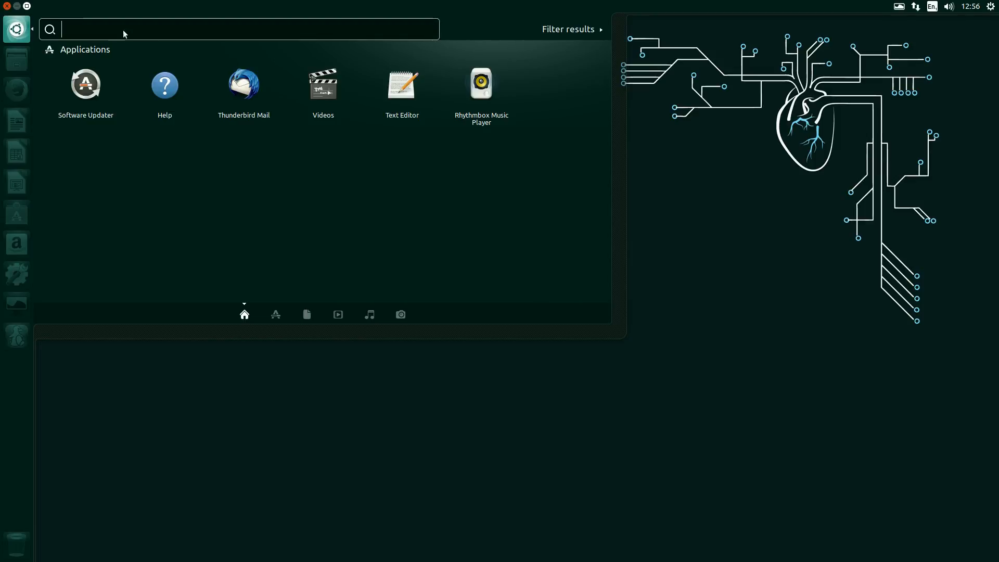
text(te)
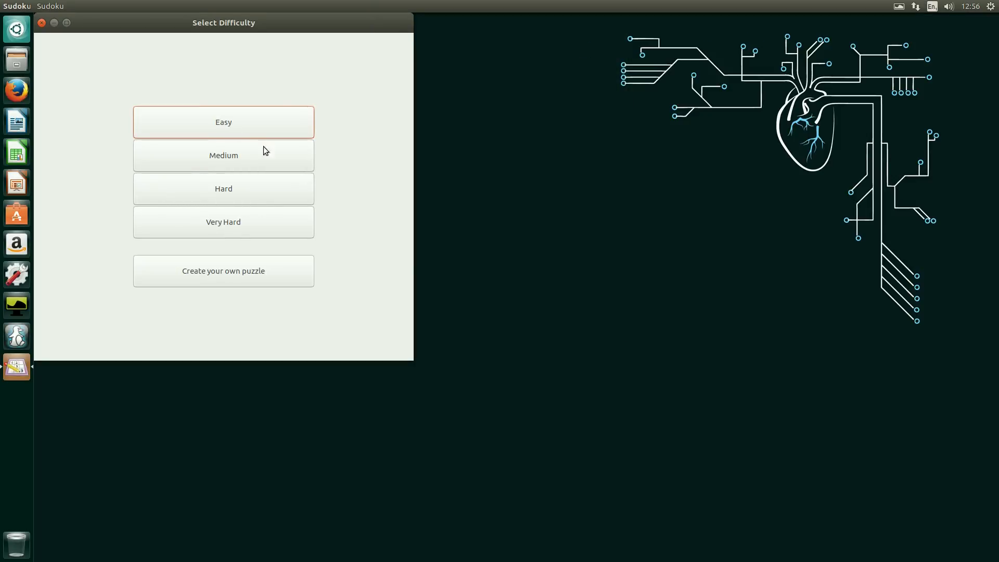
click(222, 122)
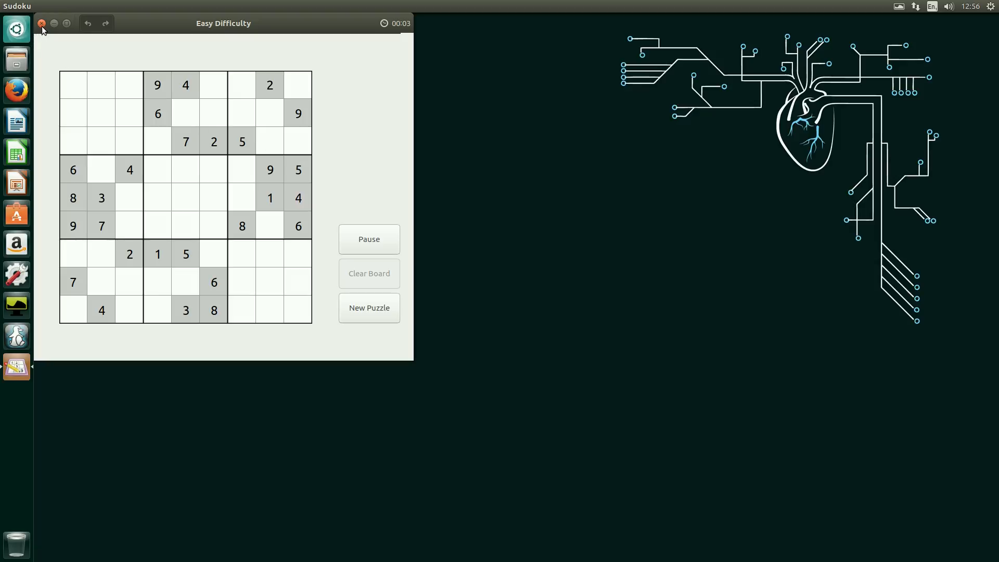
click(41, 23)
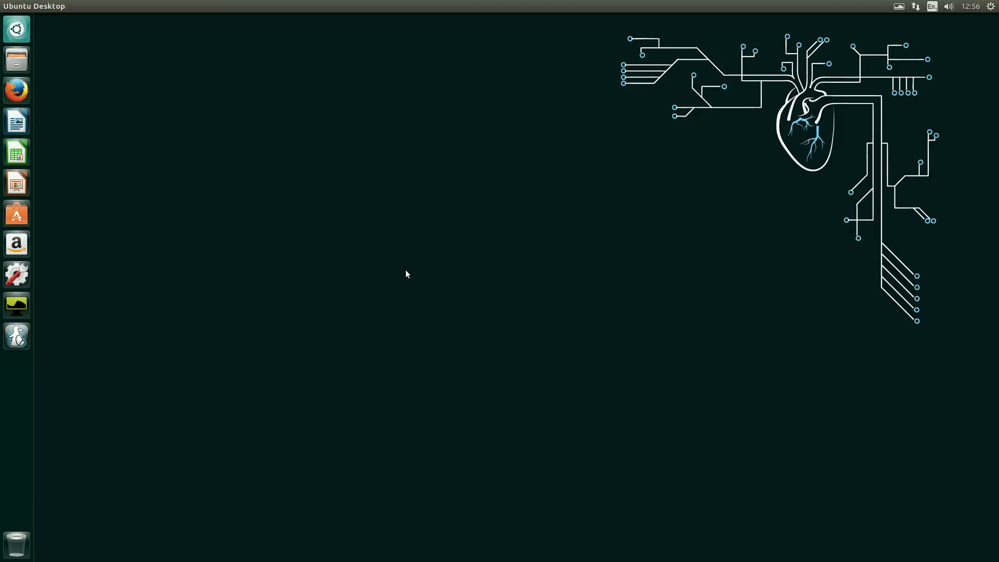
mouse_move(404, 271)
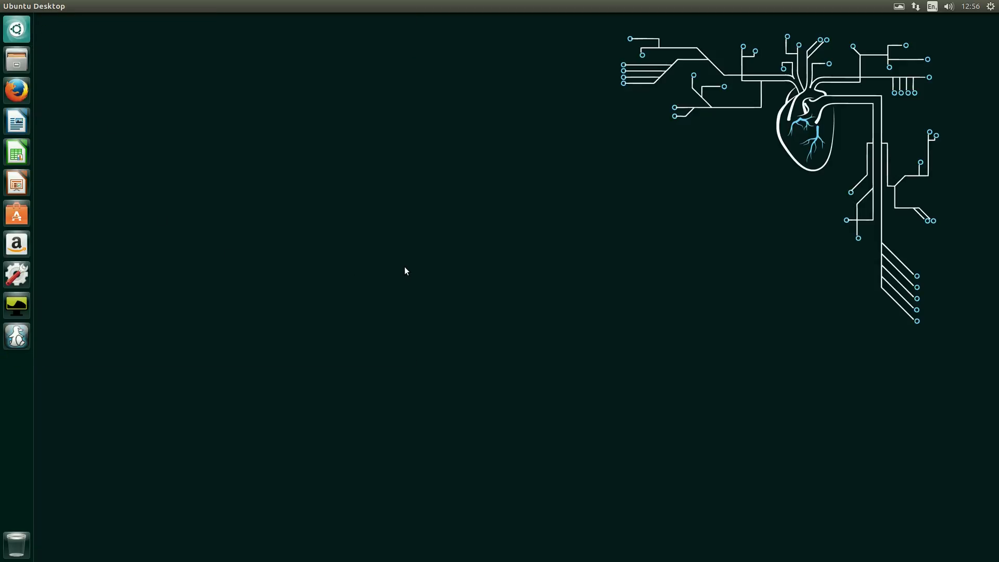
mouse_move(411, 274)
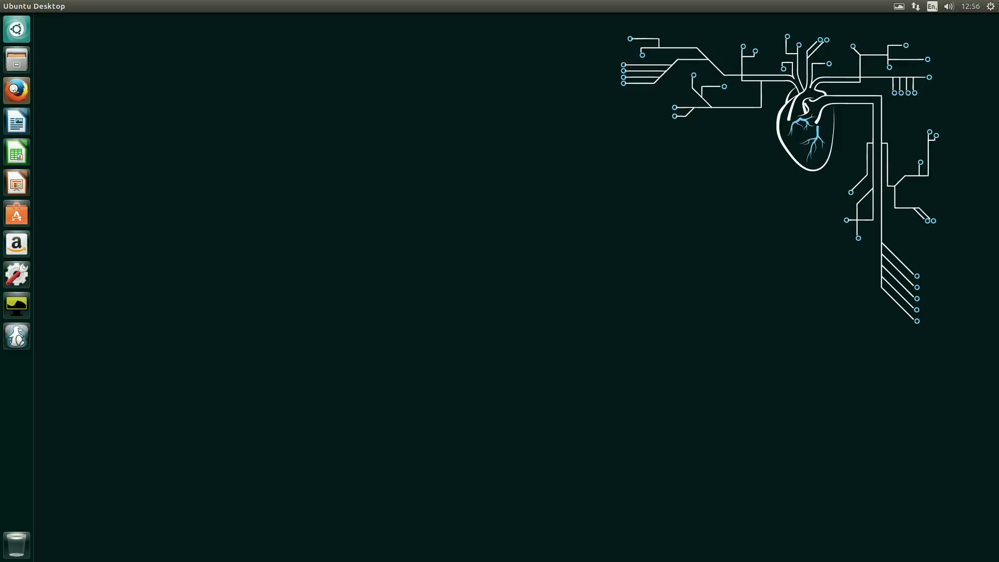
- Launch Firefox, search Google for youtube, and follow the top result to YouTube
click(16, 90)
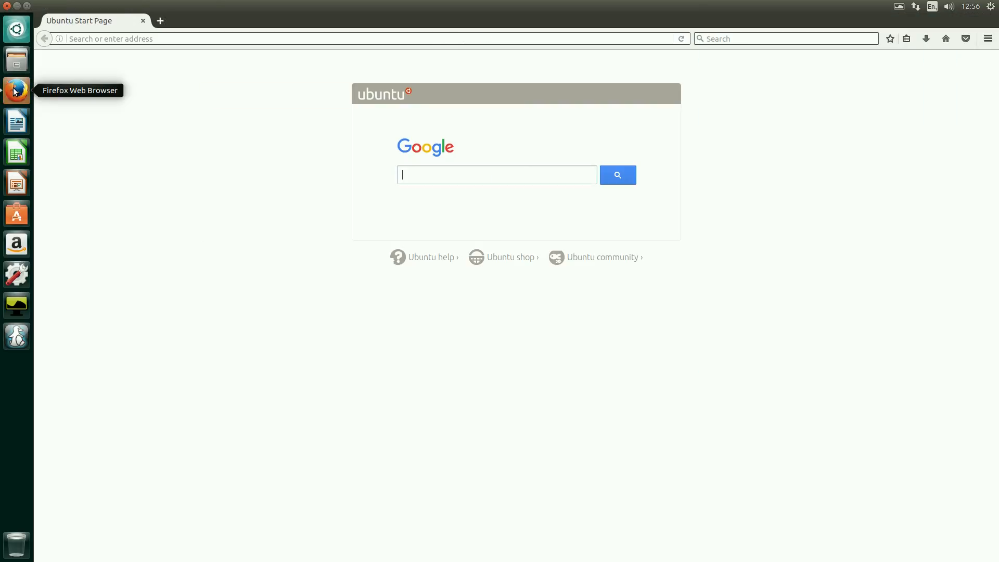
click(496, 174)
text(youtube)
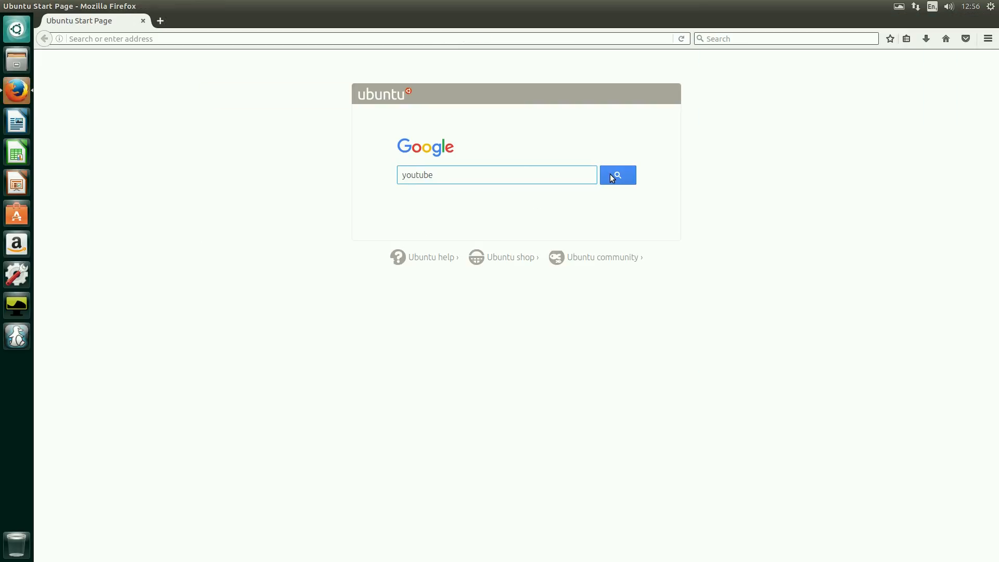
click(615, 175)
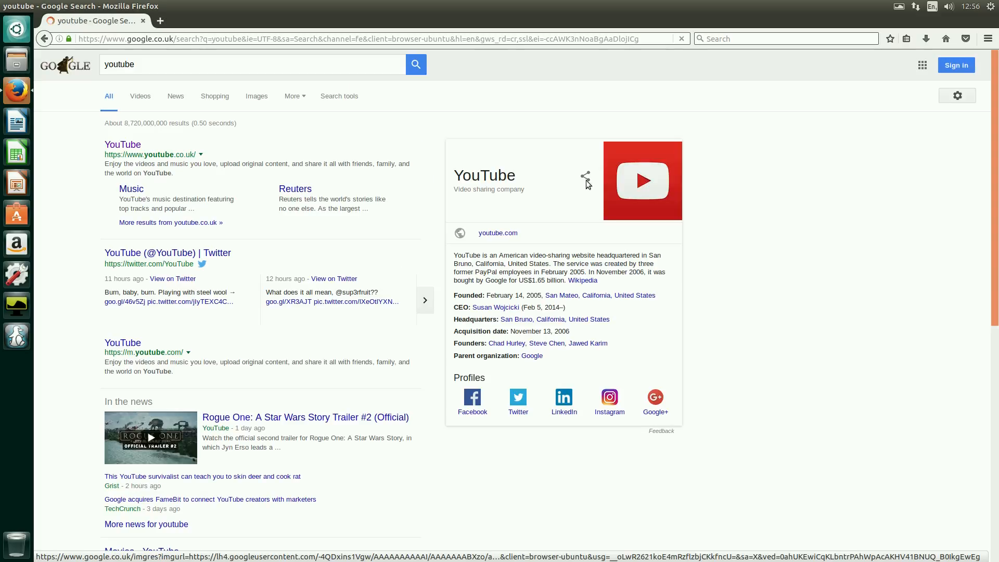
click(123, 144)
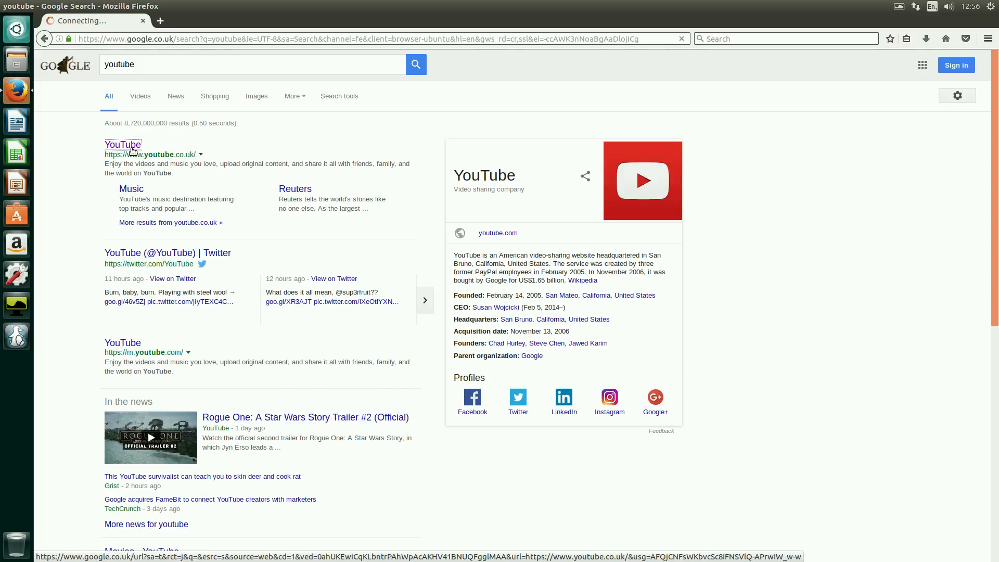
click(122, 145)
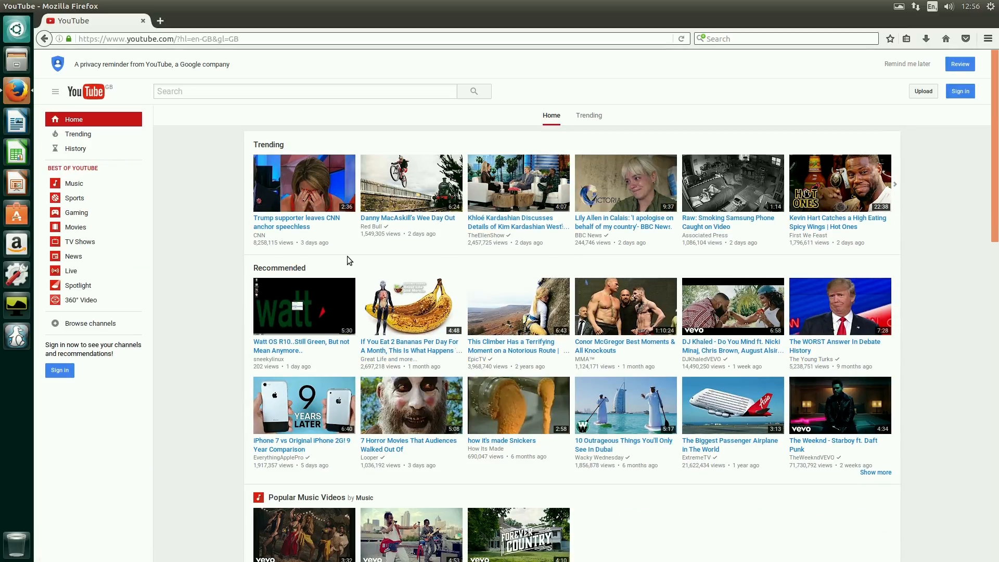
mouse_move(205, 165)
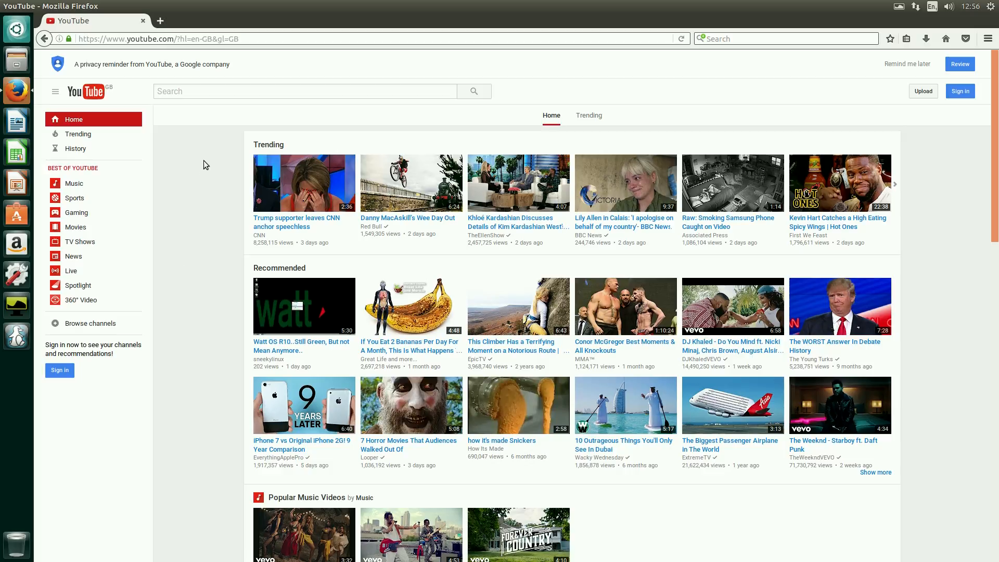
- Search YouTube for sneekylinux and play the 'Sneekin in Poole Bay......Brrrrrrrr' video
click(305, 92)
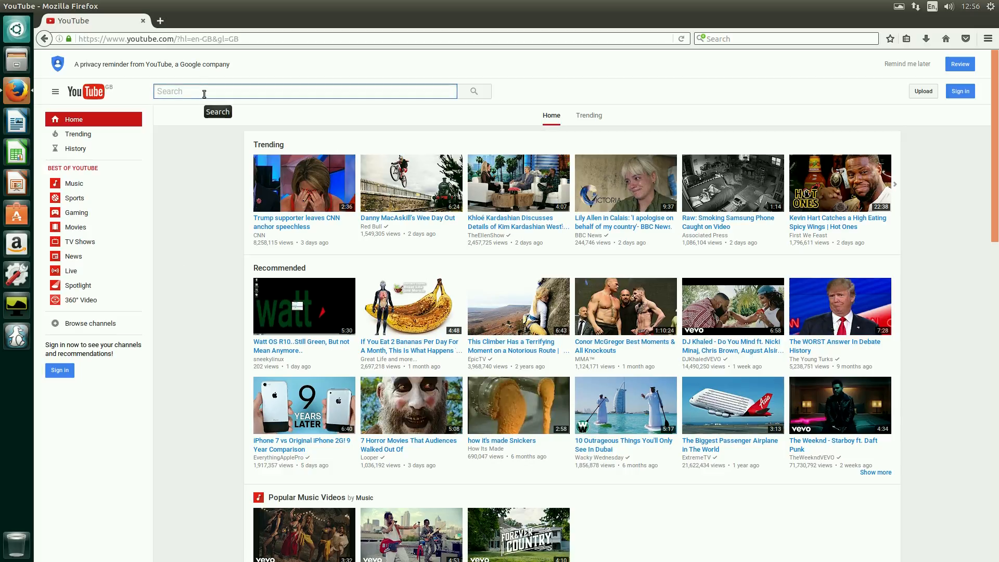
text(snn)
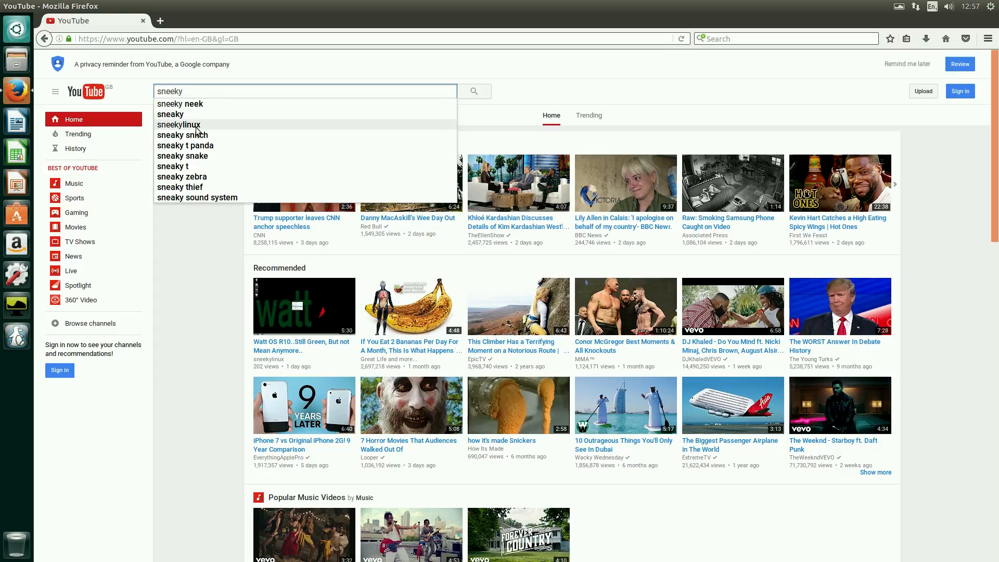
click(179, 124)
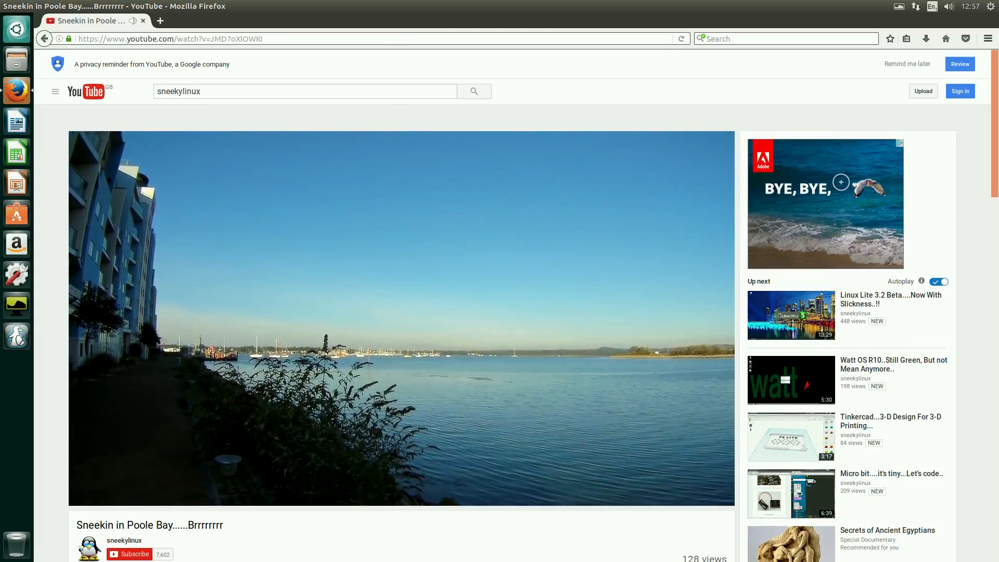
click(402, 318)
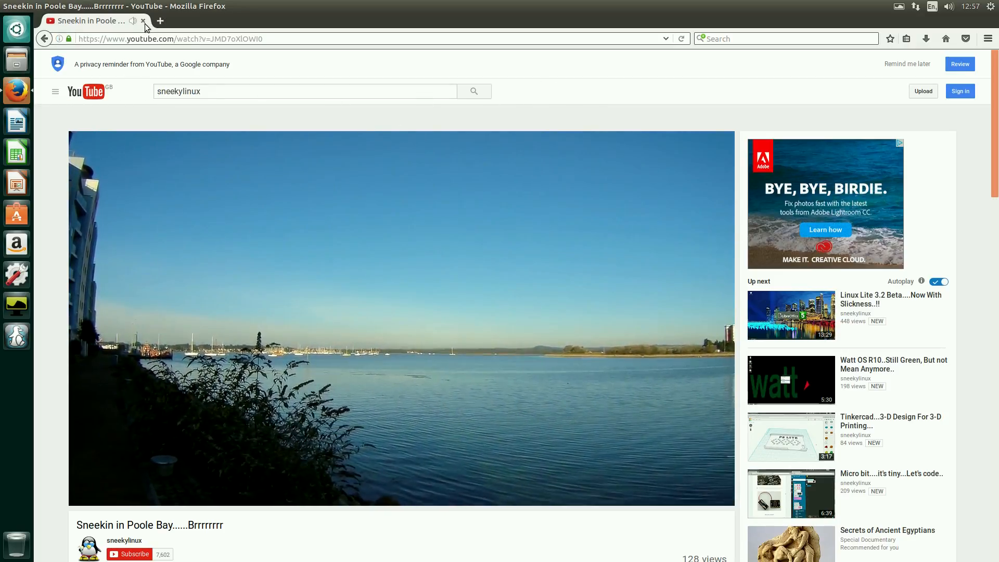
- Close Firefox, bring up the Dash and show the Applications lens
click(143, 21)
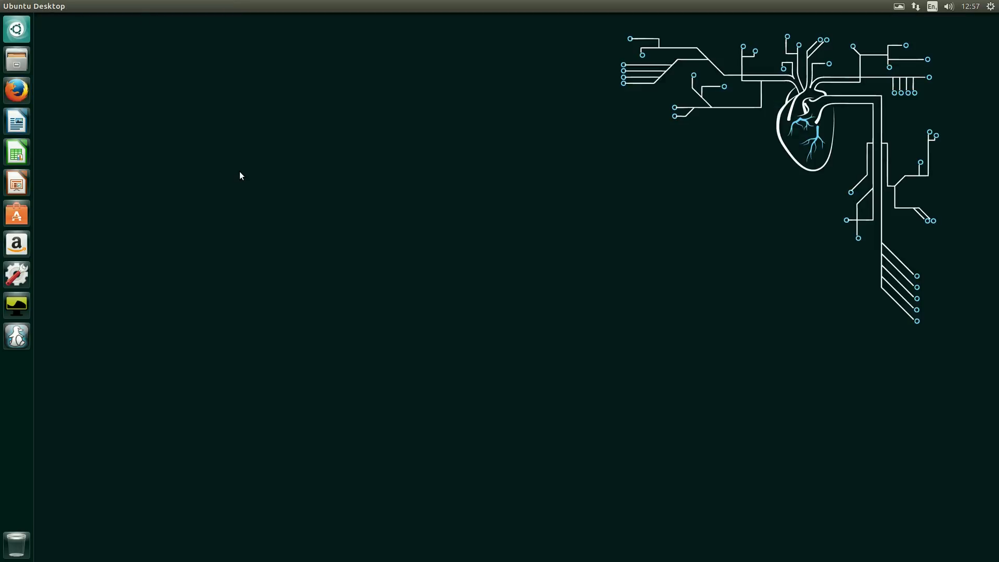
mouse_move(219, 208)
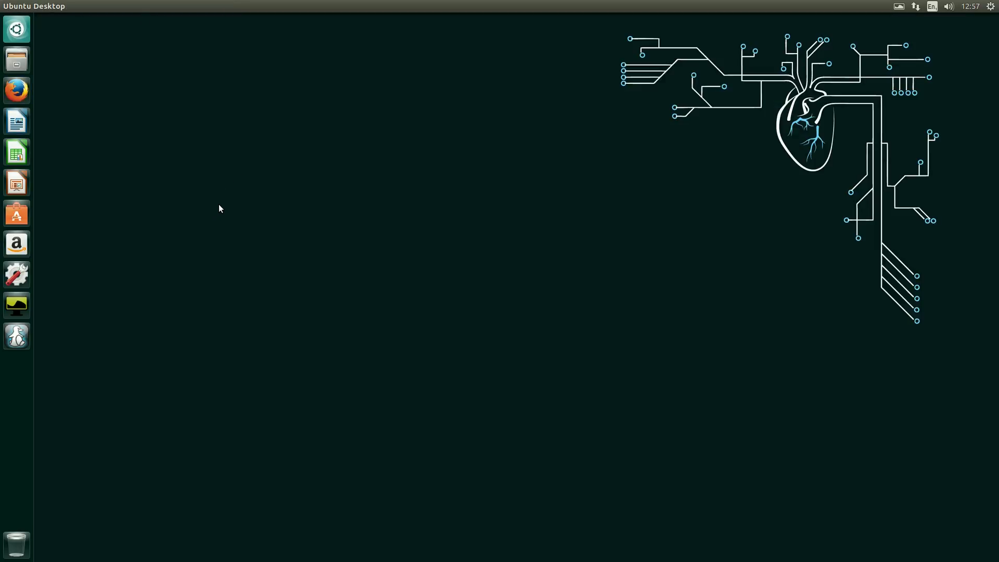
text(te)
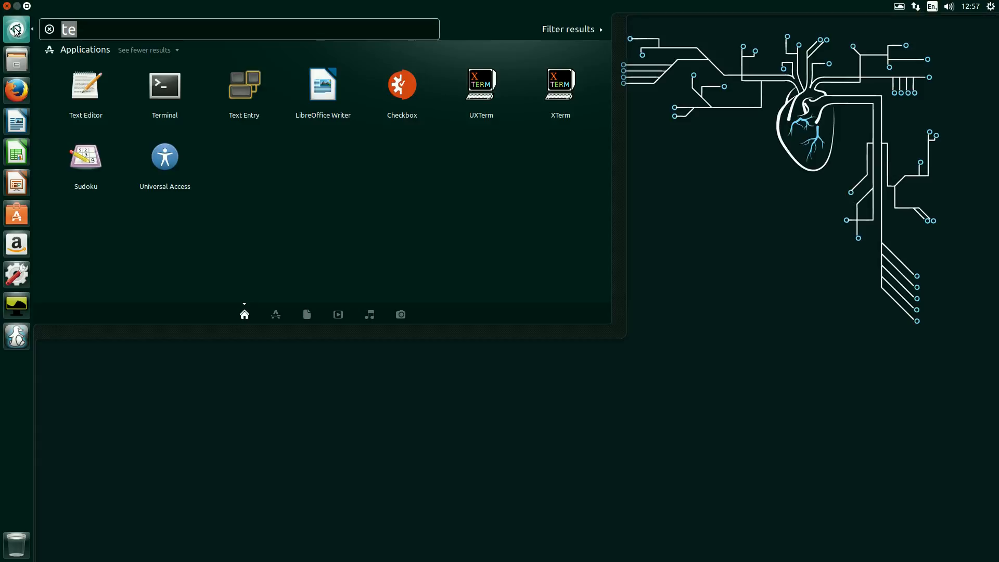
click(275, 314)
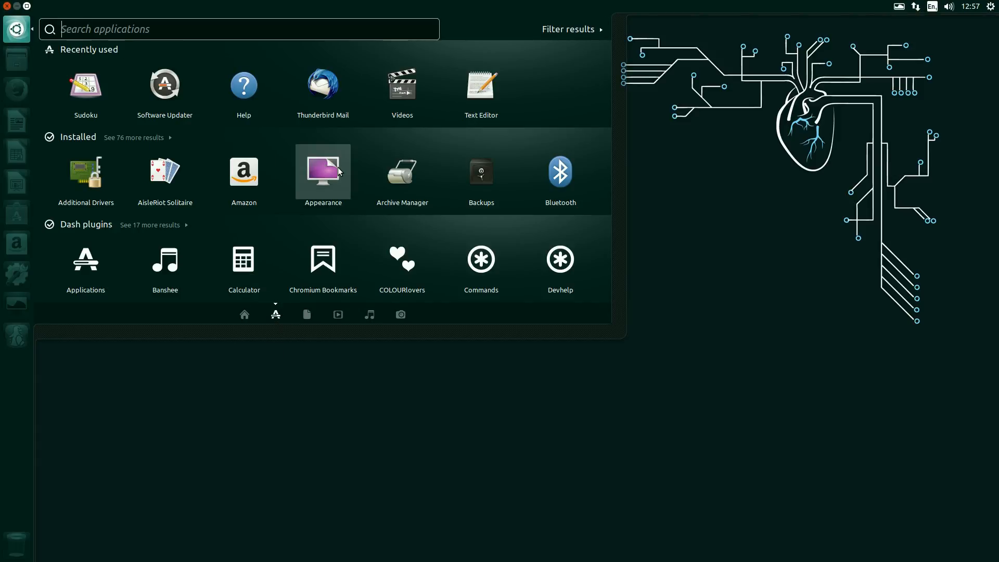
mouse_move(402, 173)
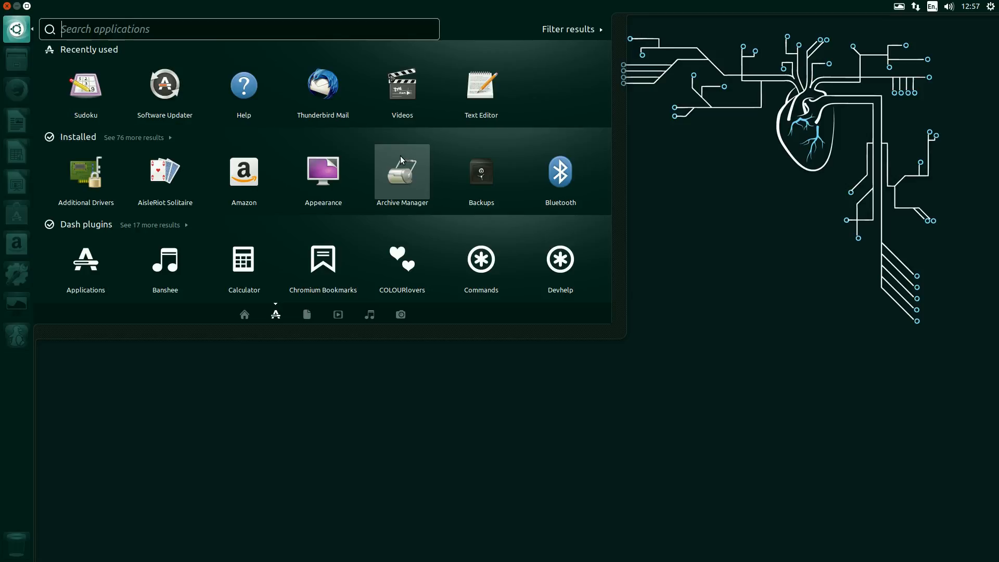
mouse_move(240, 207)
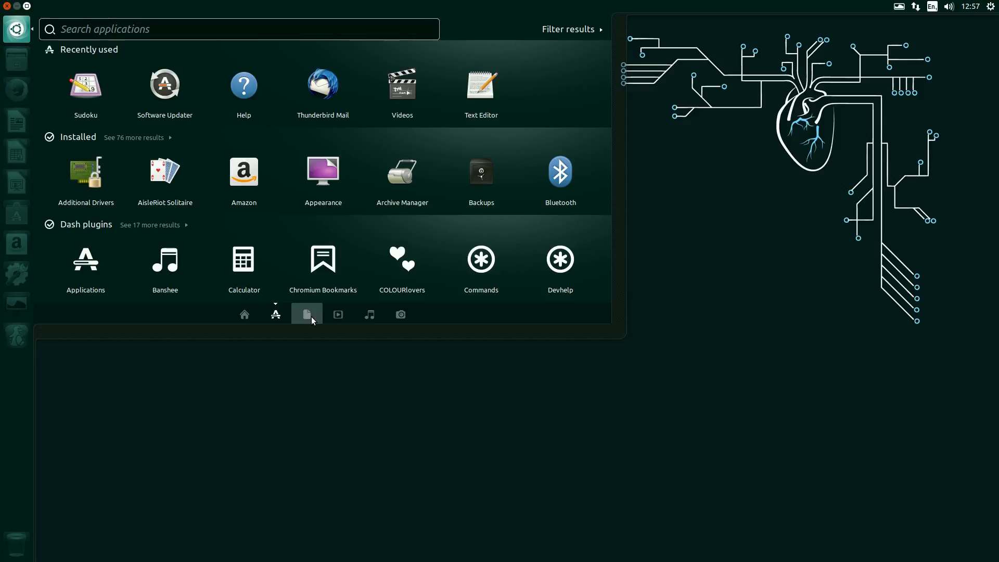
- Browse the Files, Music, Photos and Videos lenses, then return to Applications
click(306, 313)
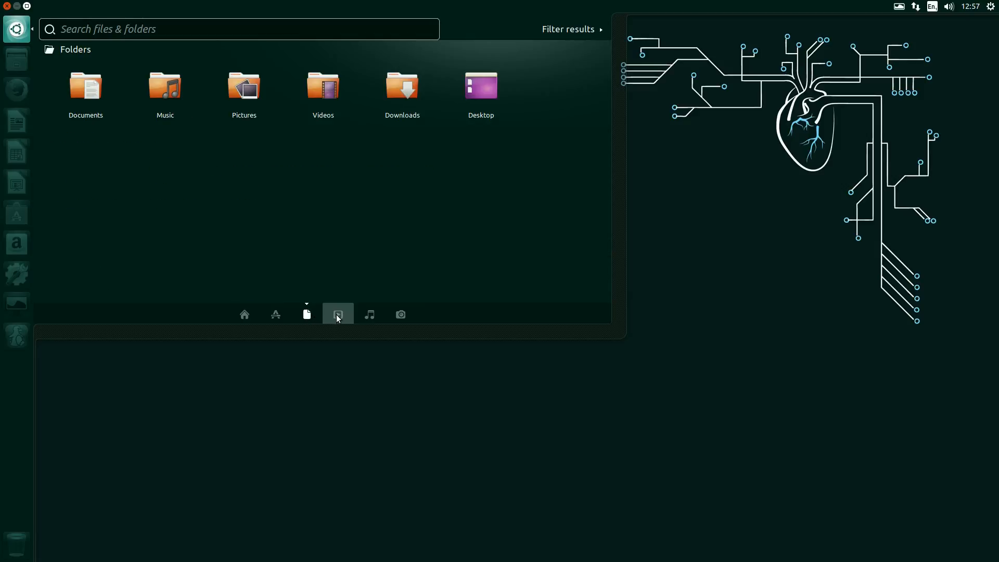
click(369, 313)
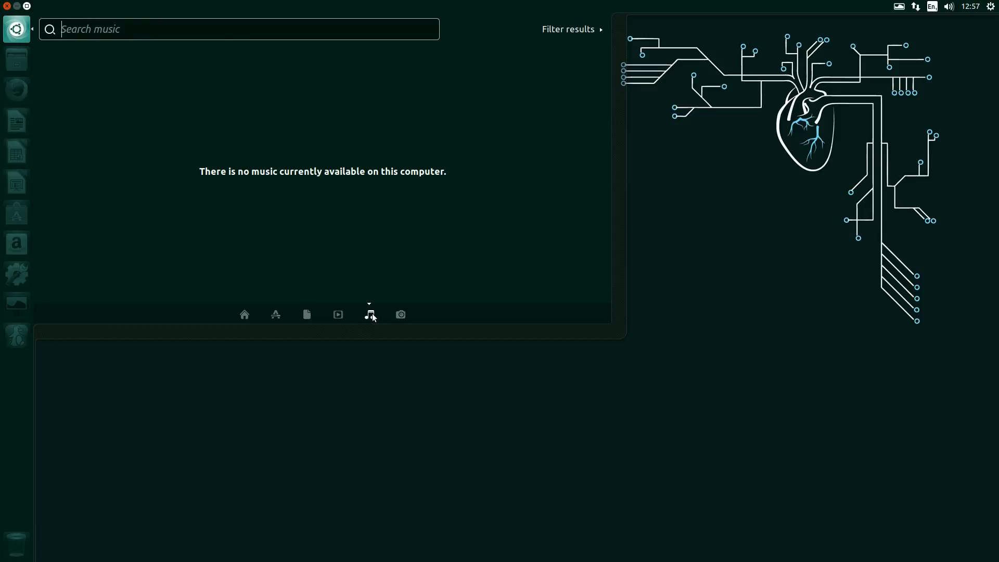
click(400, 315)
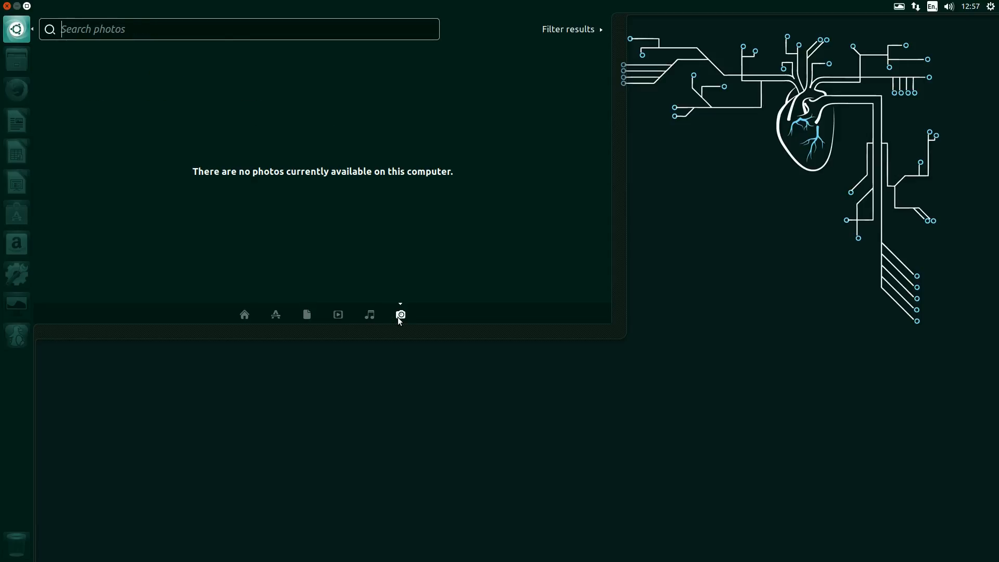
click(337, 314)
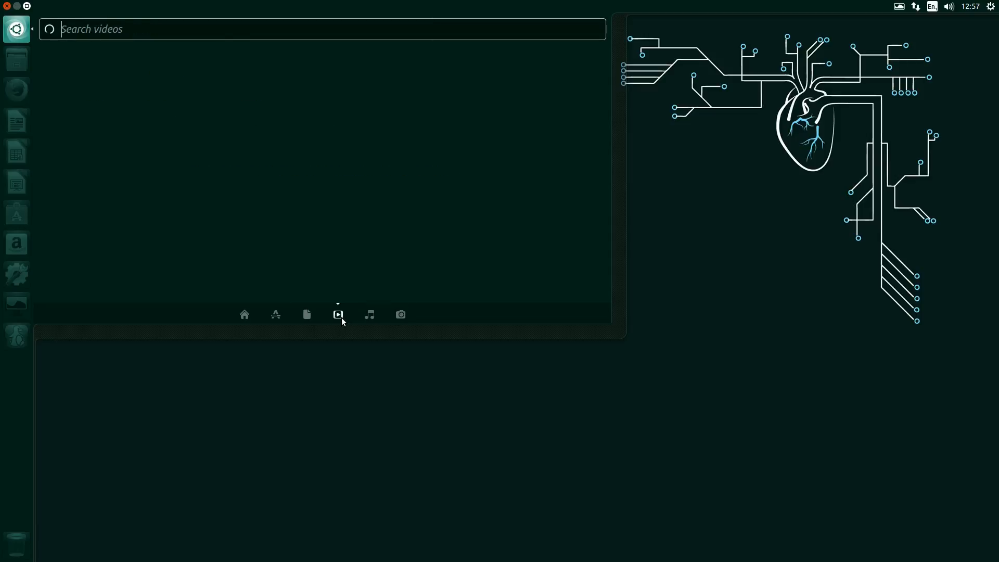
click(306, 314)
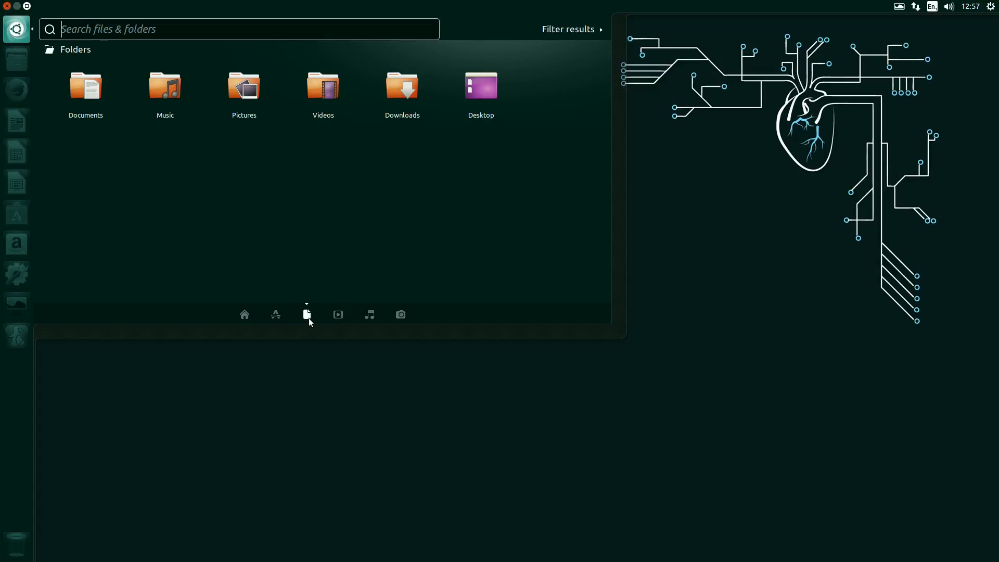
click(274, 314)
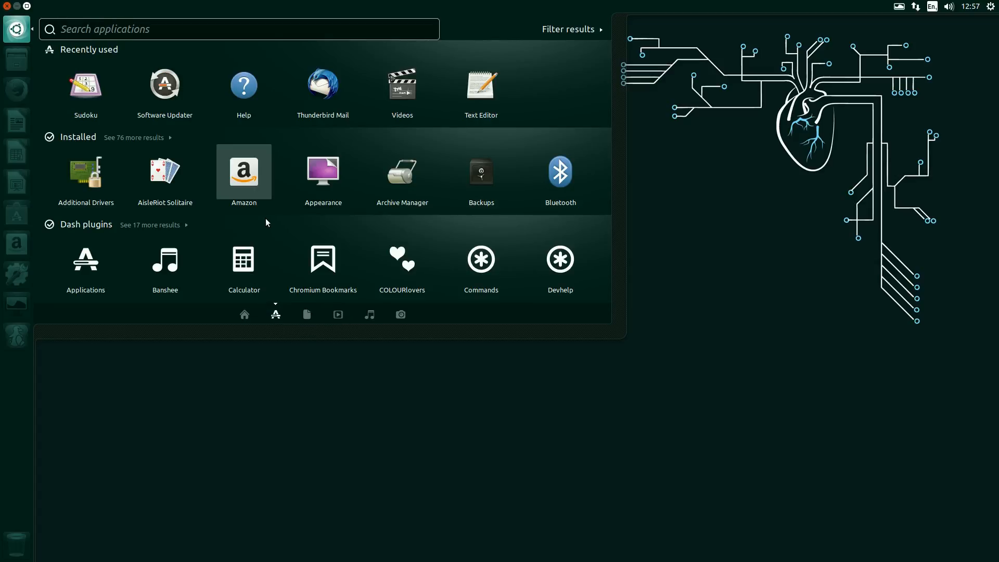
mouse_move(277, 227)
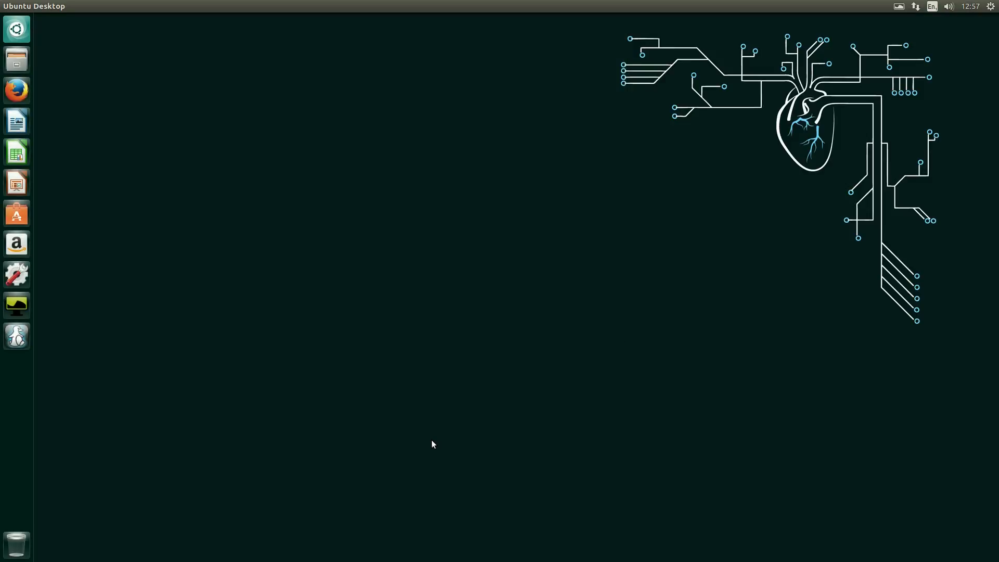
mouse_move(377, 384)
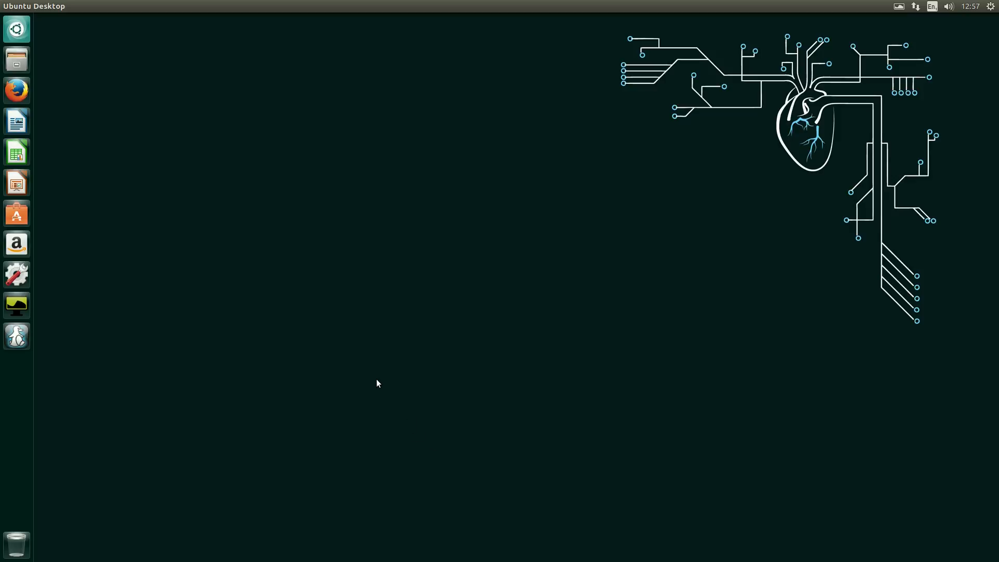
mouse_move(382, 447)
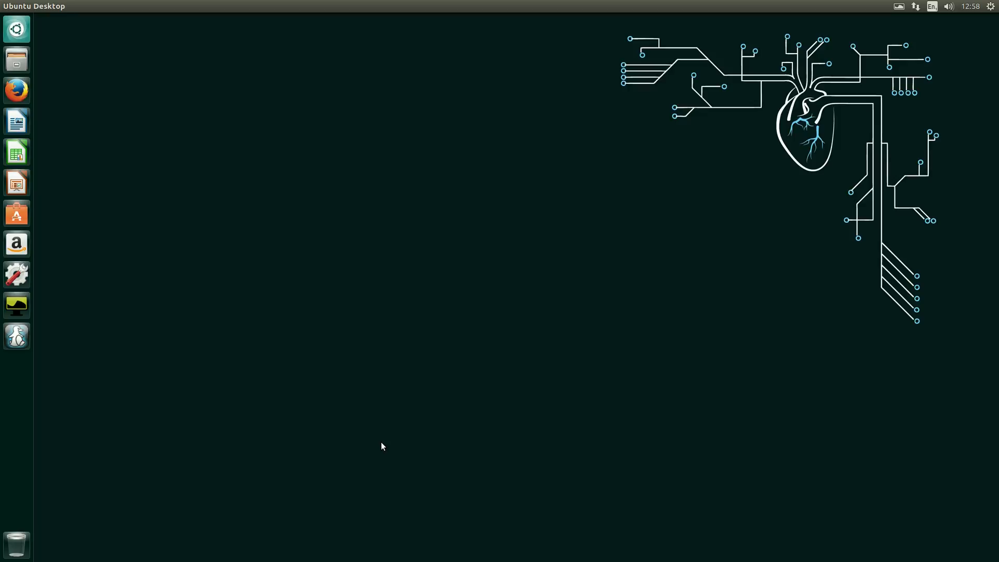
mouse_move(15, 108)
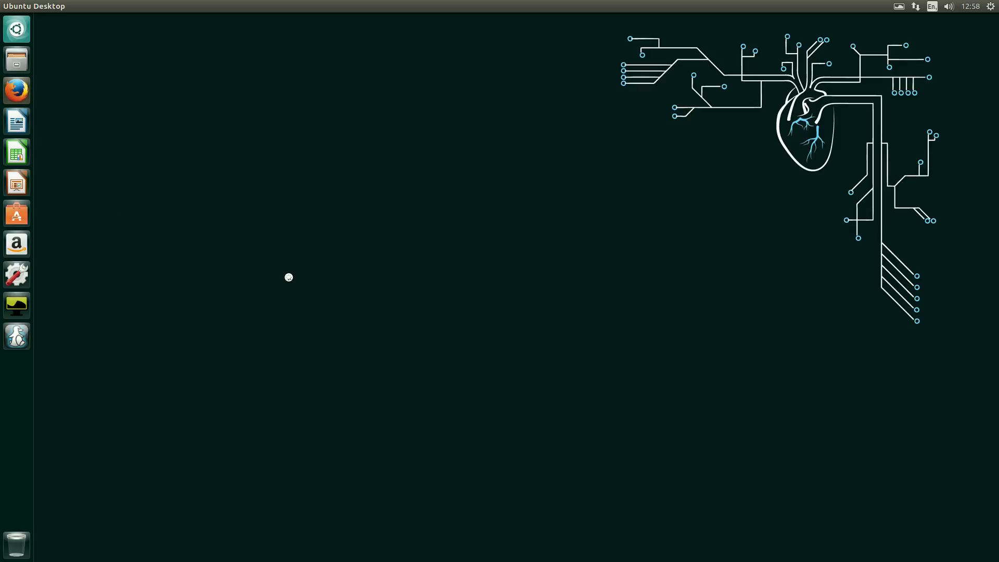
- Launch Firefox, search Google for bbc, and follow the BBC - Home result
click(15, 90)
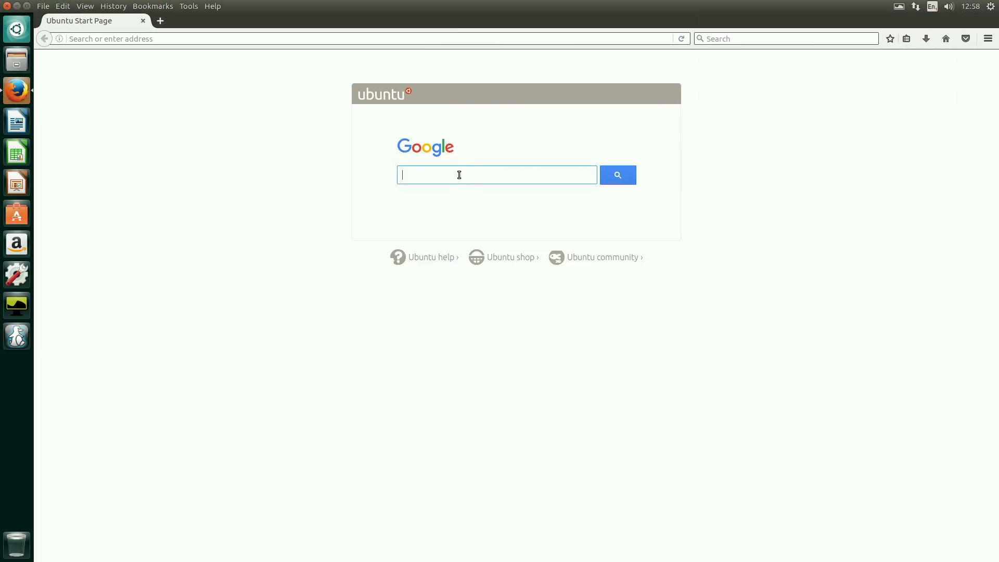
text(bbc)
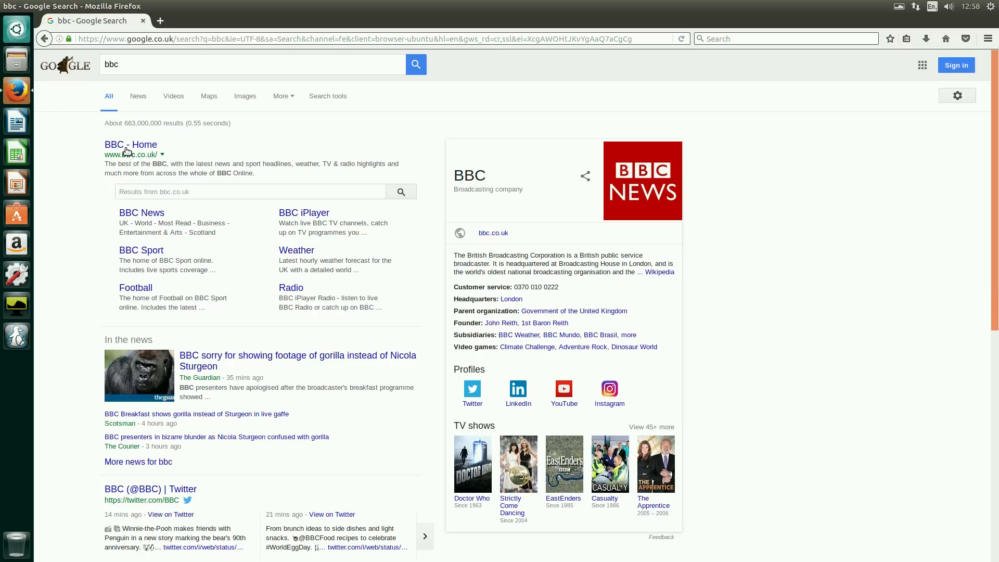
click(131, 144)
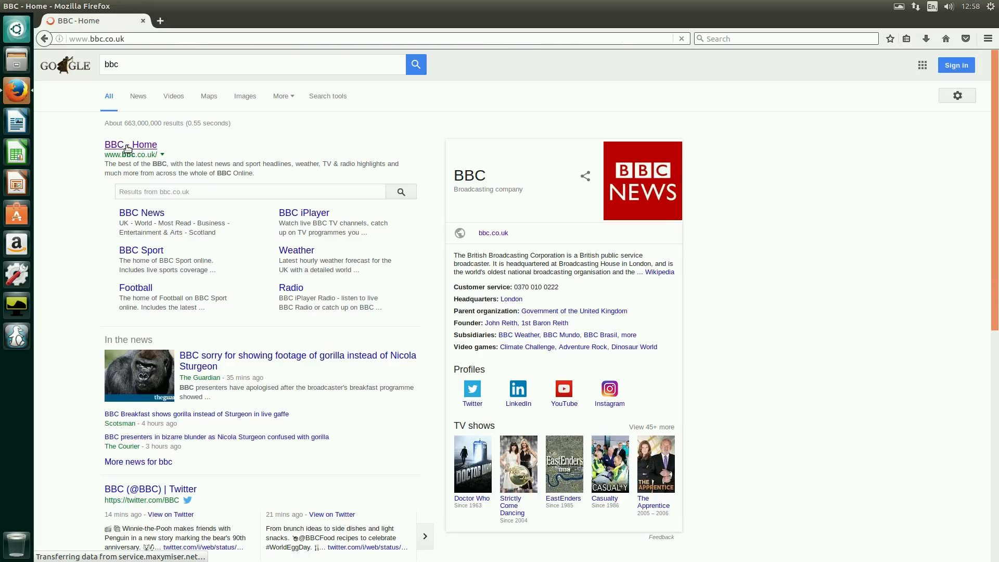
click(132, 144)
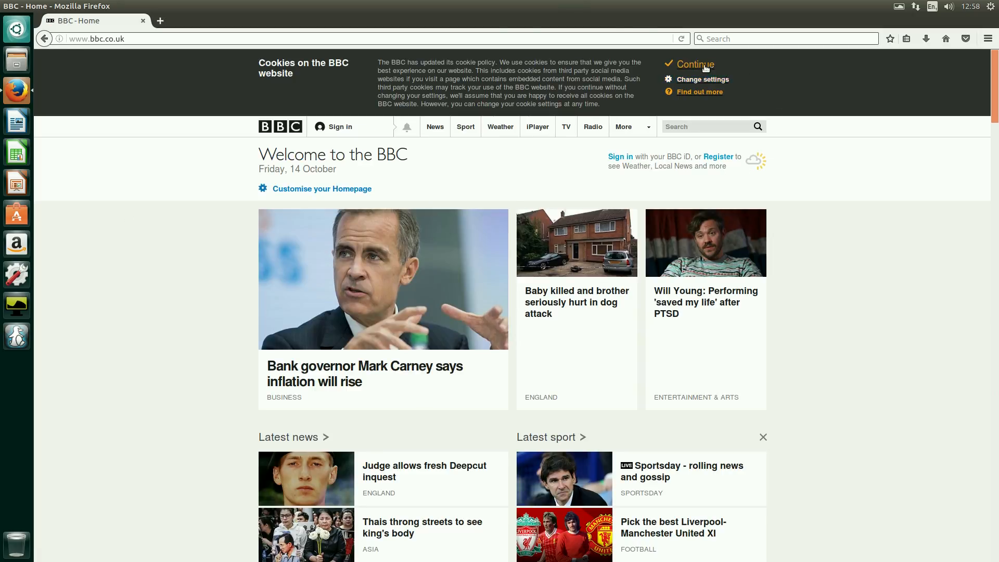
- Accept the BBC cookie notice and scroll the home page down and back up
click(694, 65)
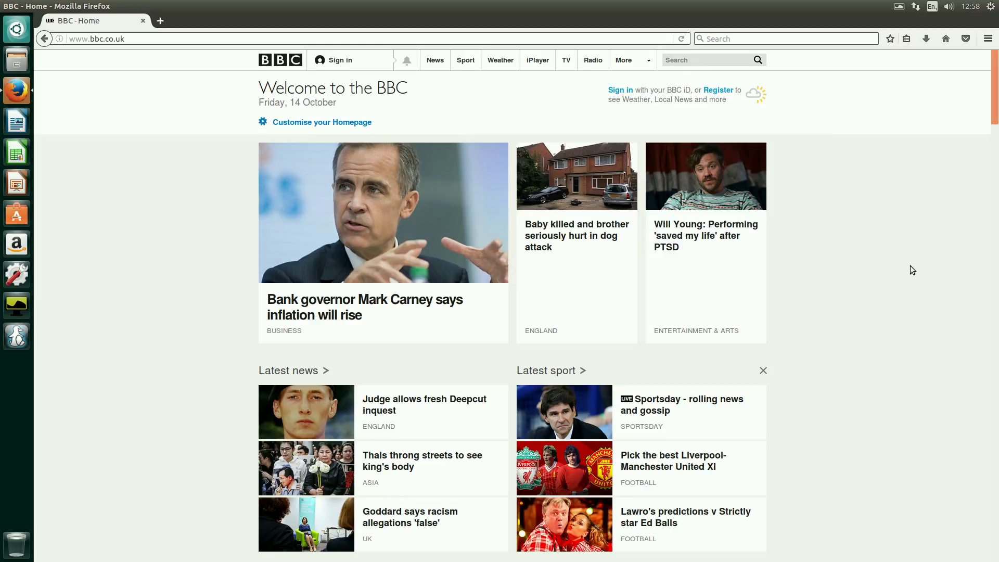
scroll(down, 3)
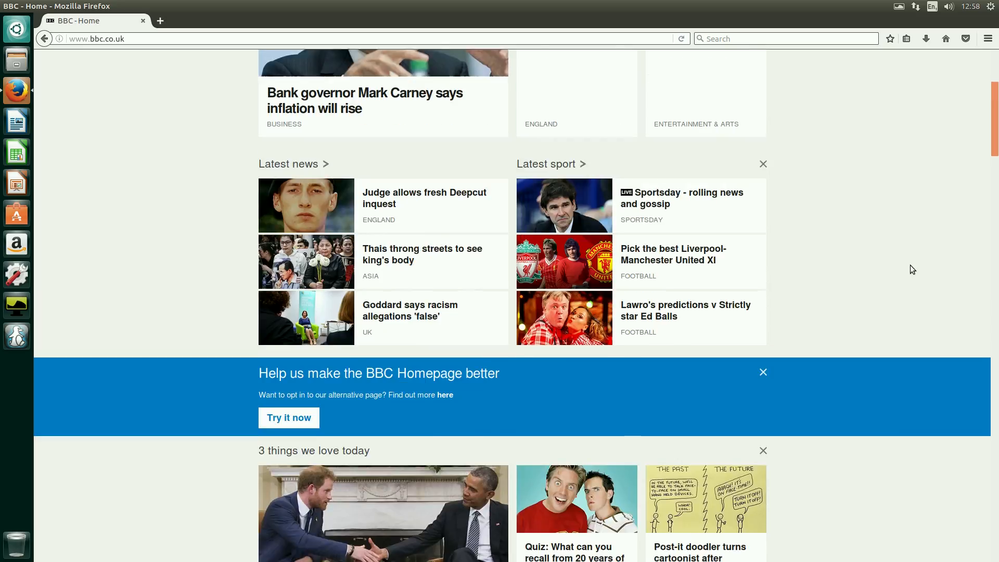
scroll(up, 3)
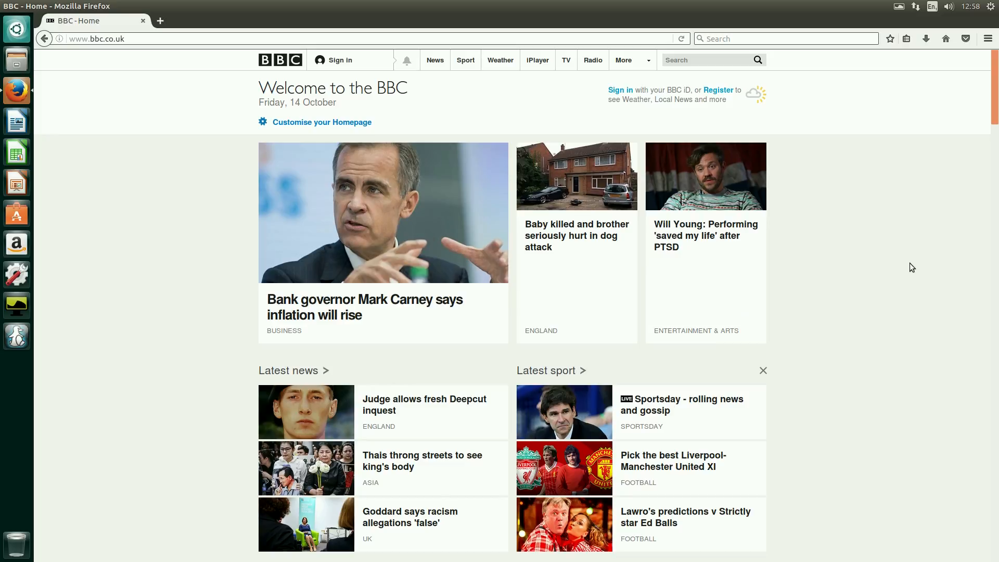
mouse_move(170, 10)
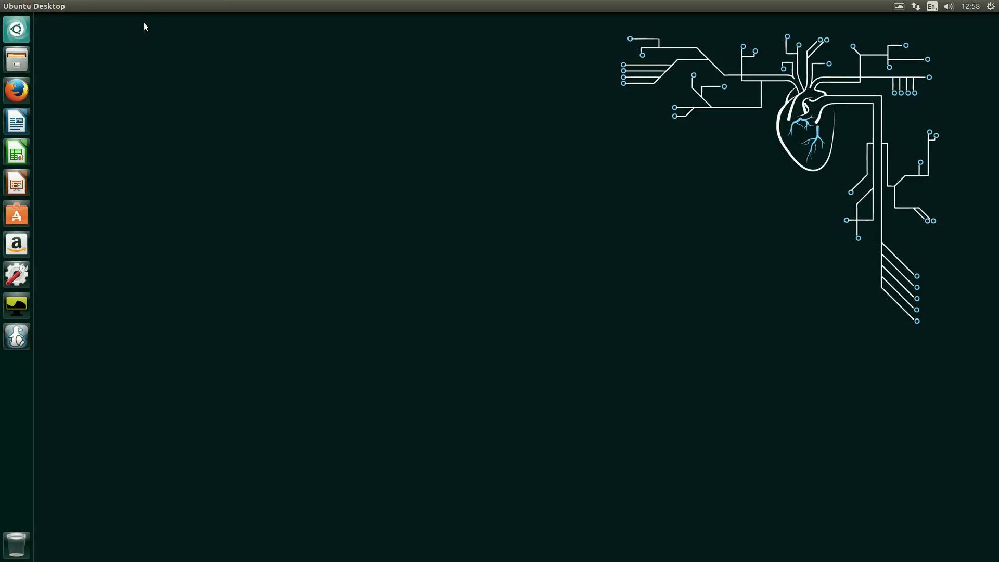
mouse_move(275, 219)
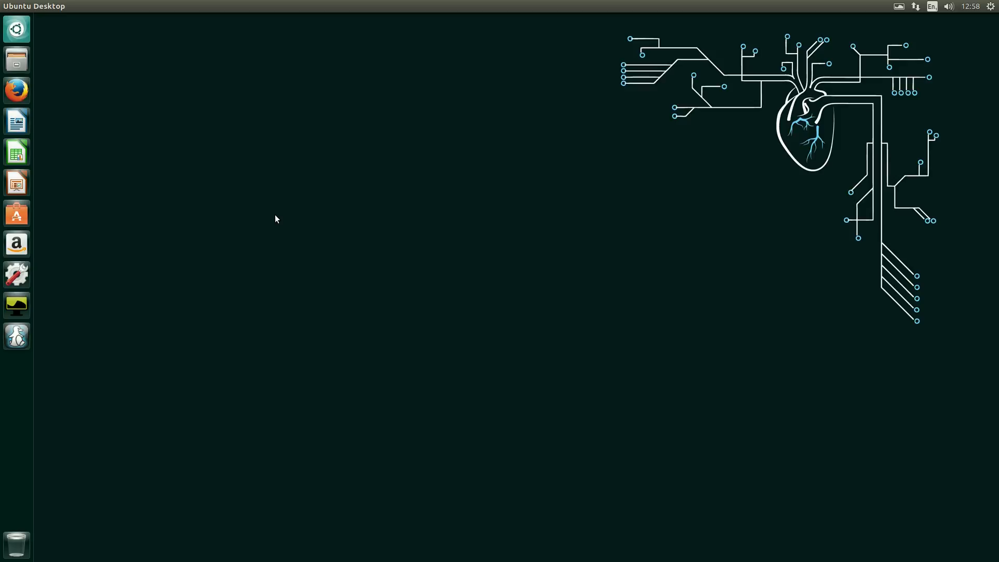
mouse_move(481, 338)
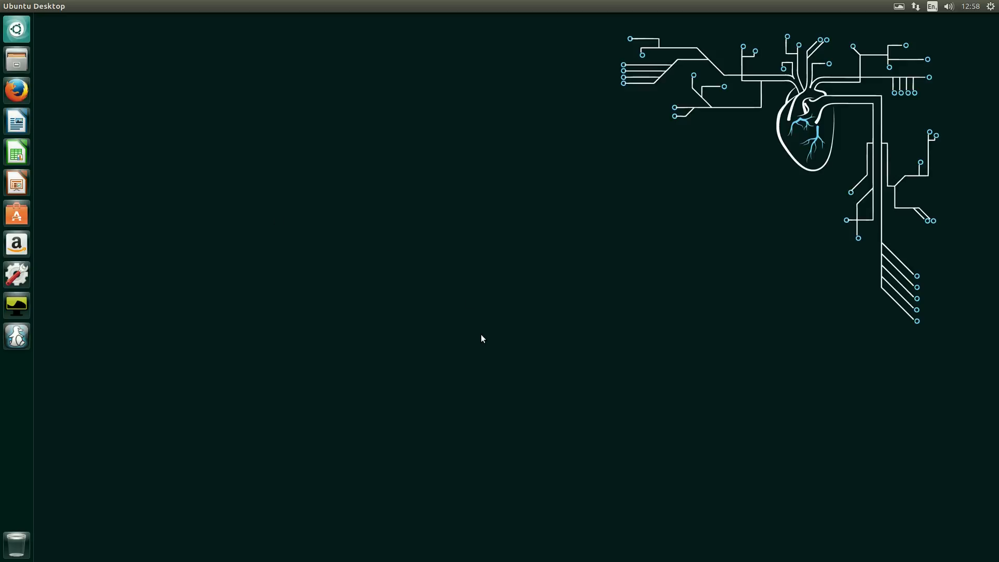